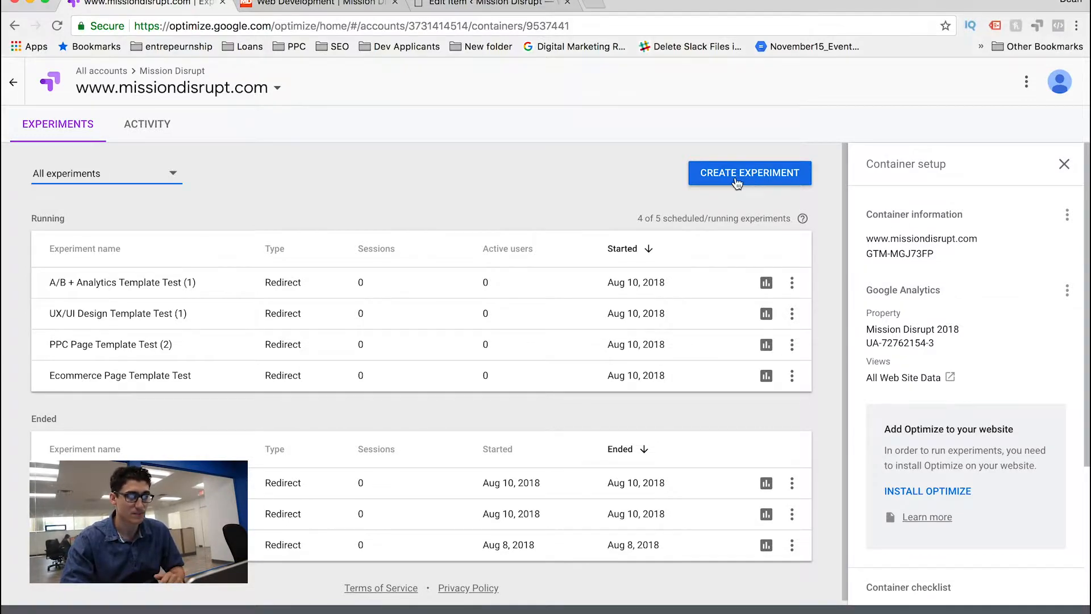
# Step: Create a draft redirect experiment 'Web Development Test' for the web-development services page
pyautogui.click(750, 172)
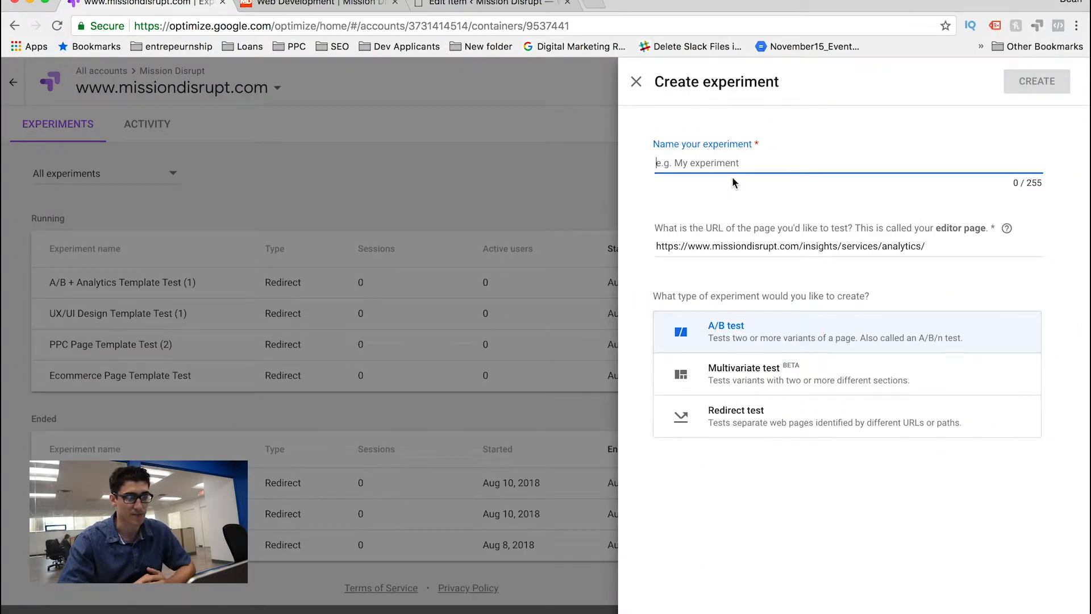
pyautogui.write('Web Development Test')
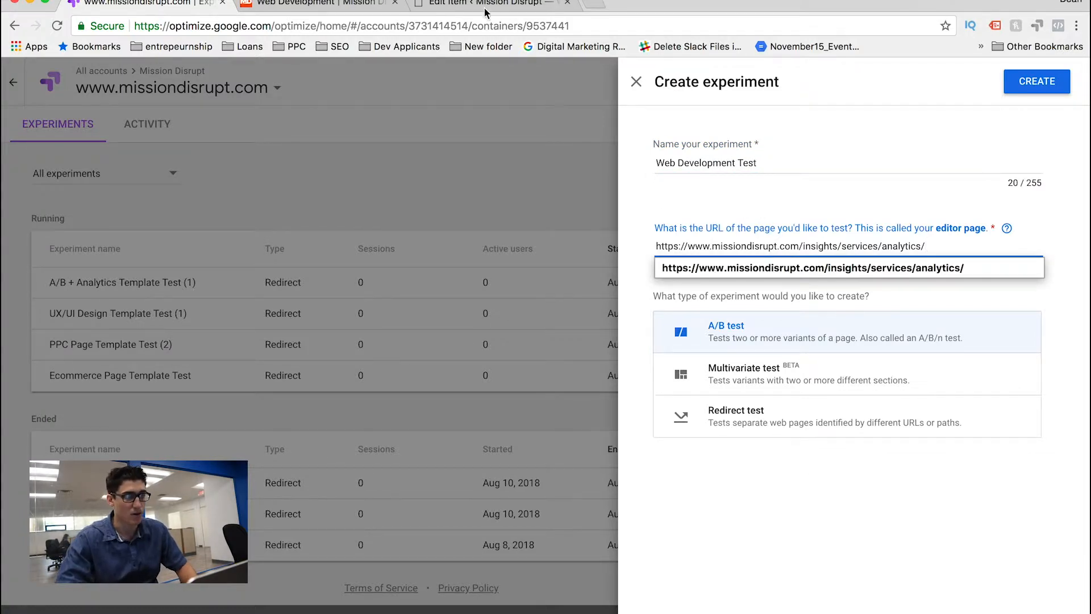
pyautogui.click(328, 3)
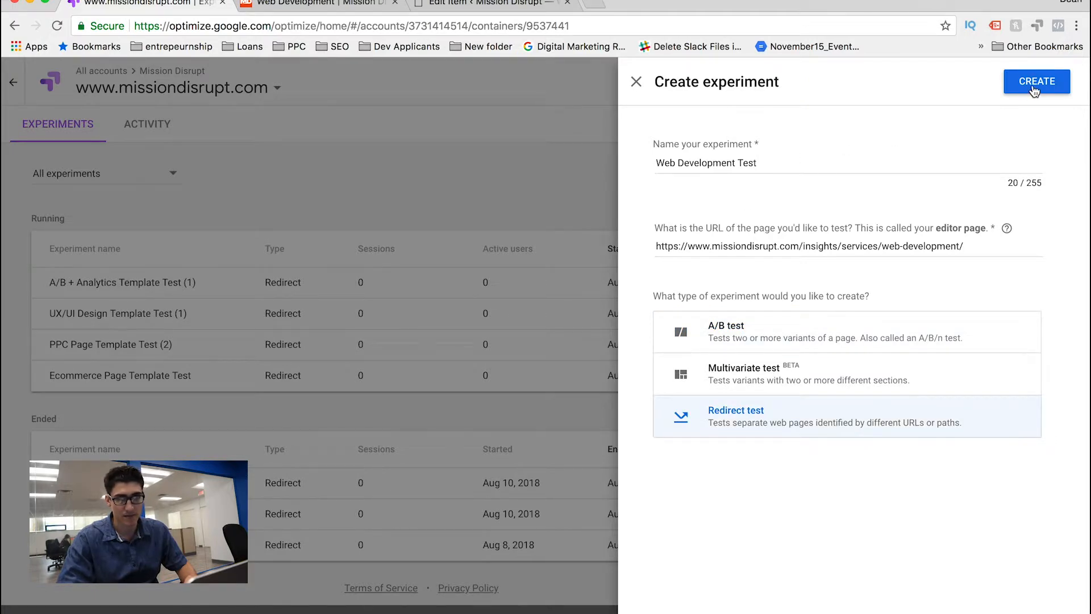
pyautogui.click(1037, 81)
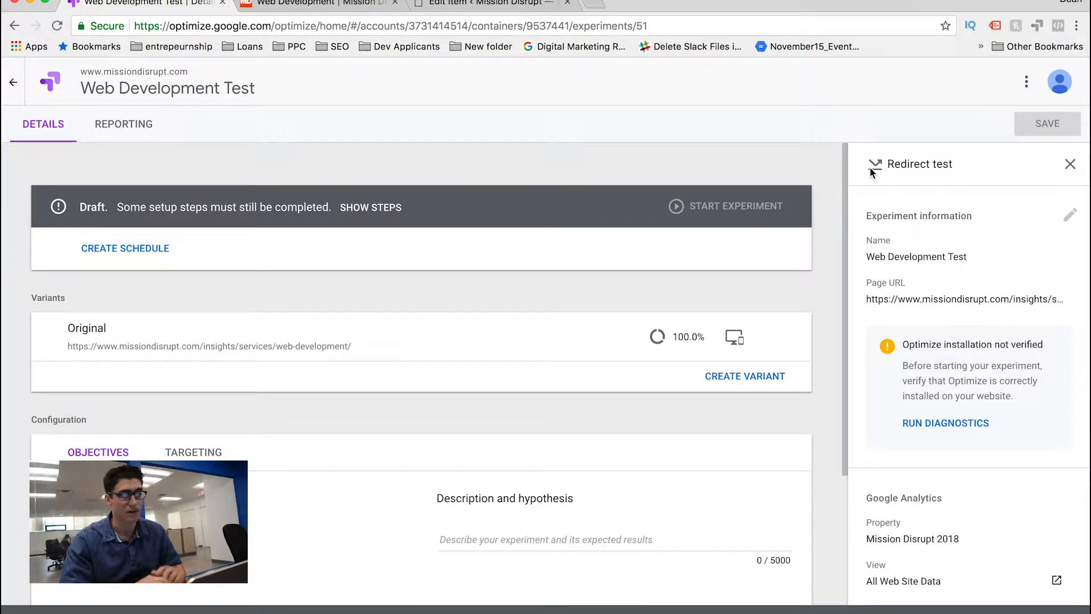
pyautogui.moveTo(952, 432)
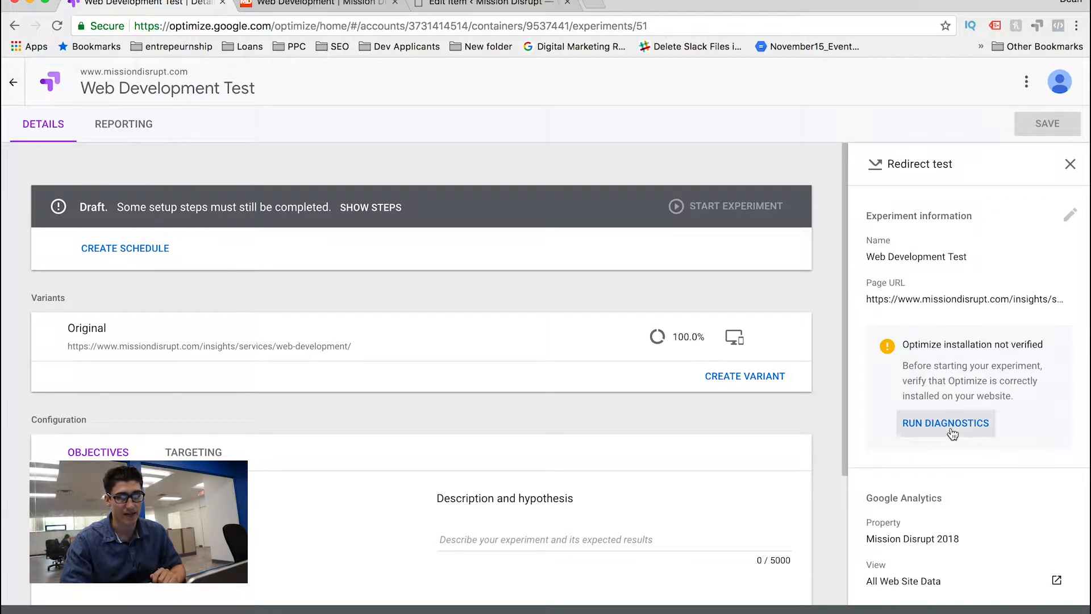
# Step: Run installation diagnostics, confirm Optimize is correctly installed, and return to the experiment
pyautogui.click(946, 423)
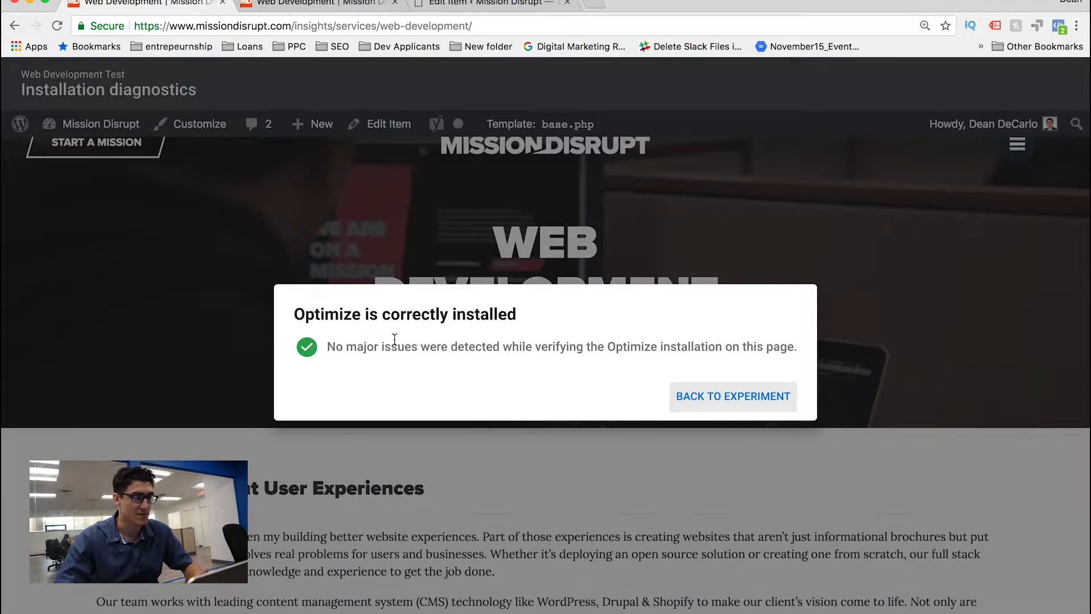
pyautogui.click(733, 397)
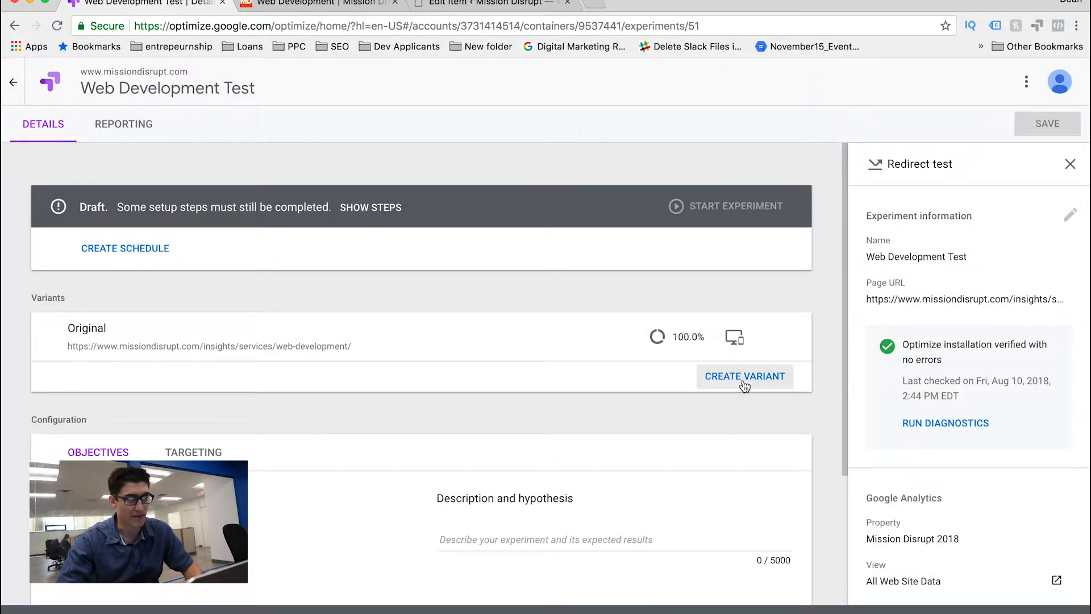
# Step: Start Variant 1, redirecting to the servicesv2 web-development page URL taken from WordPress
pyautogui.click(745, 376)
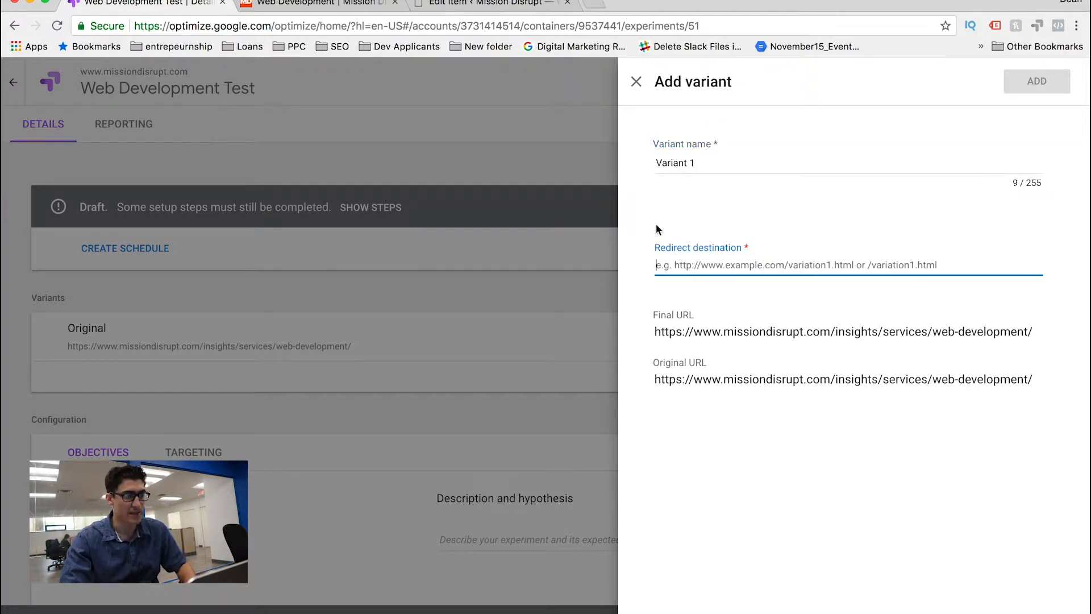
pyautogui.click(495, 3)
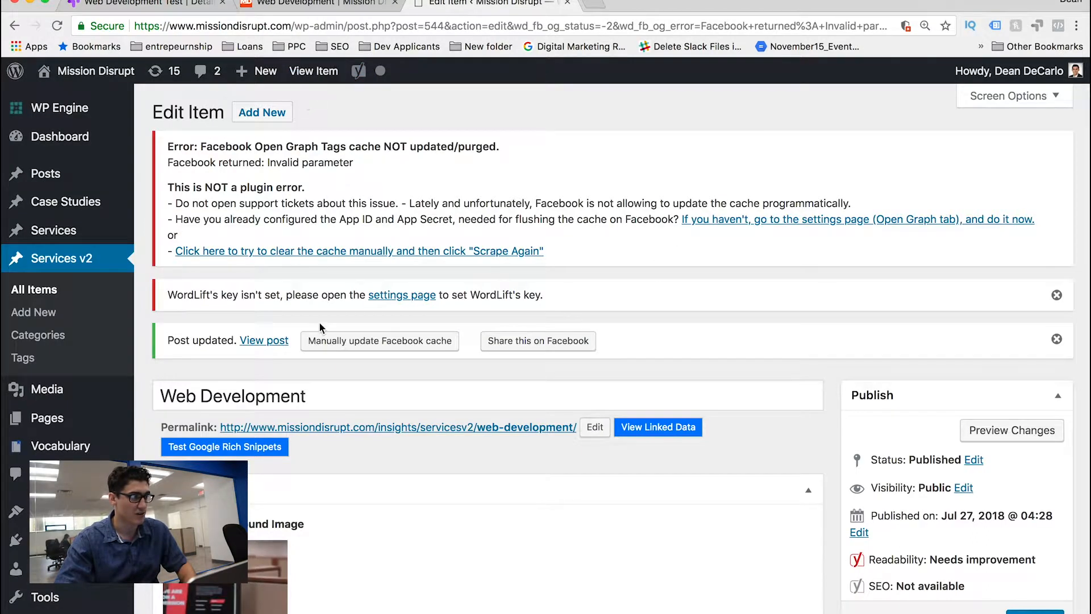
pyautogui.click(263, 71)
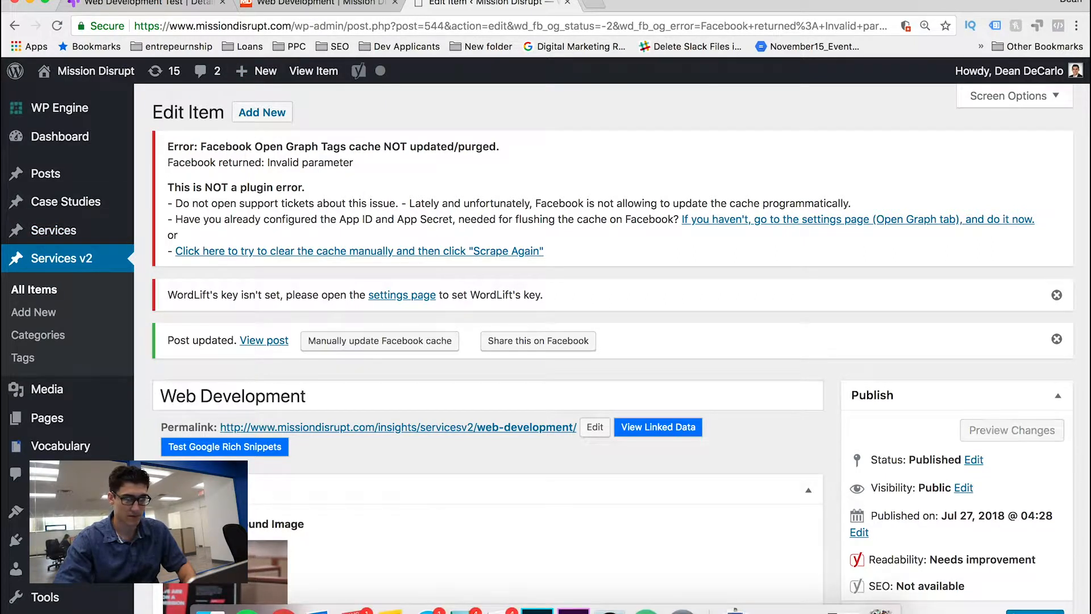
pyautogui.click(34, 289)
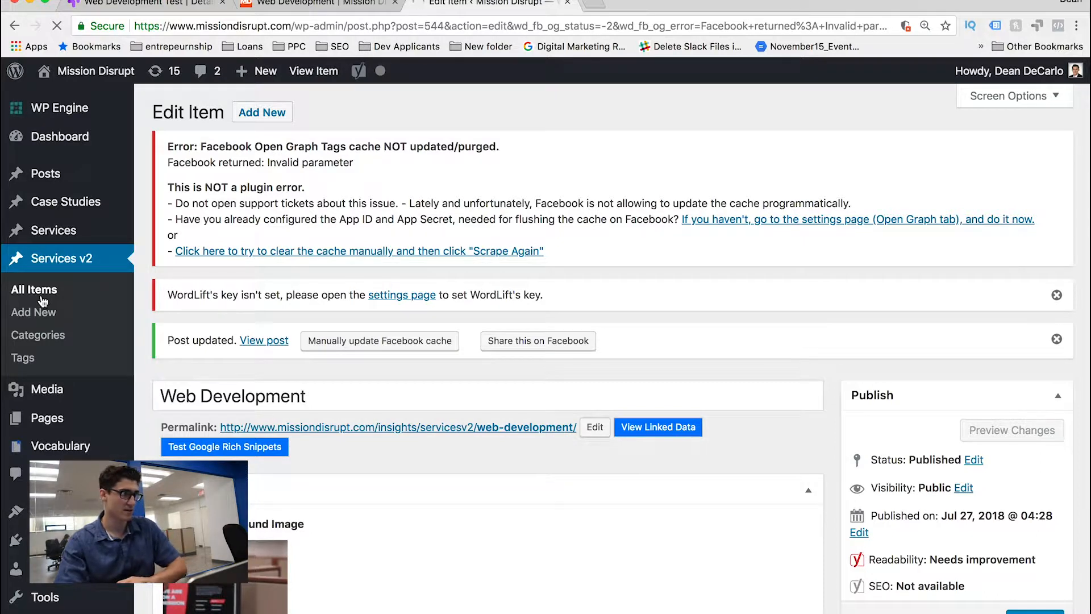
pyautogui.click(33, 289)
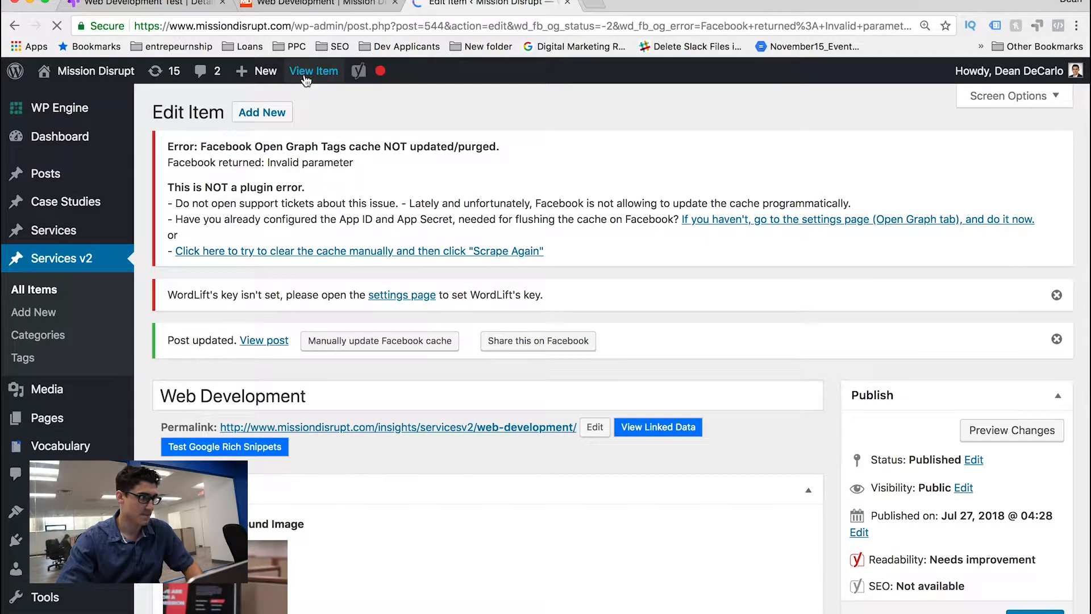
pyautogui.click(313, 71)
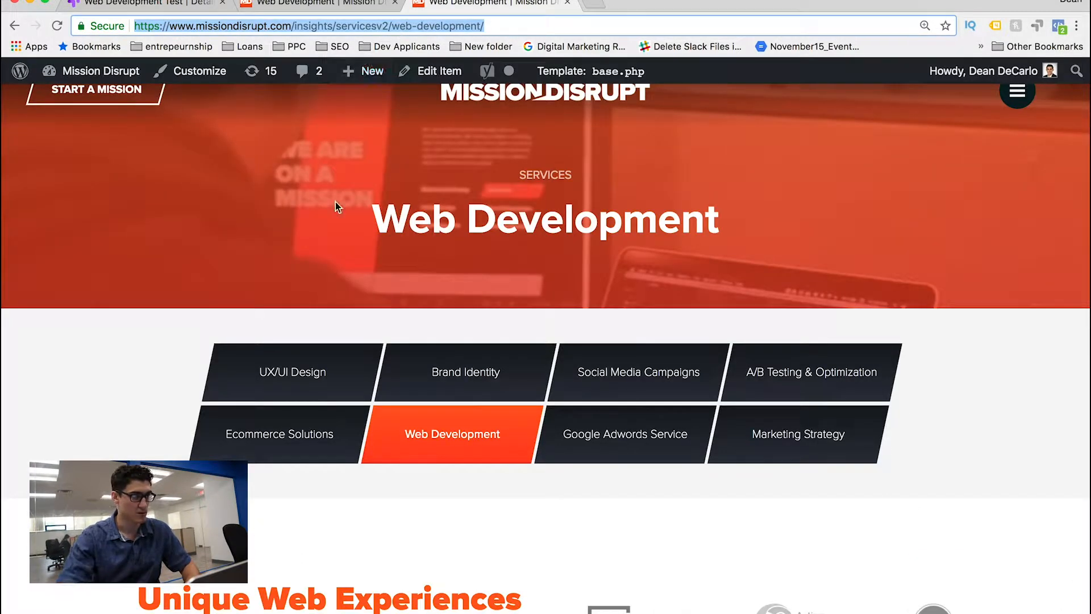
pyautogui.scroll(-3)
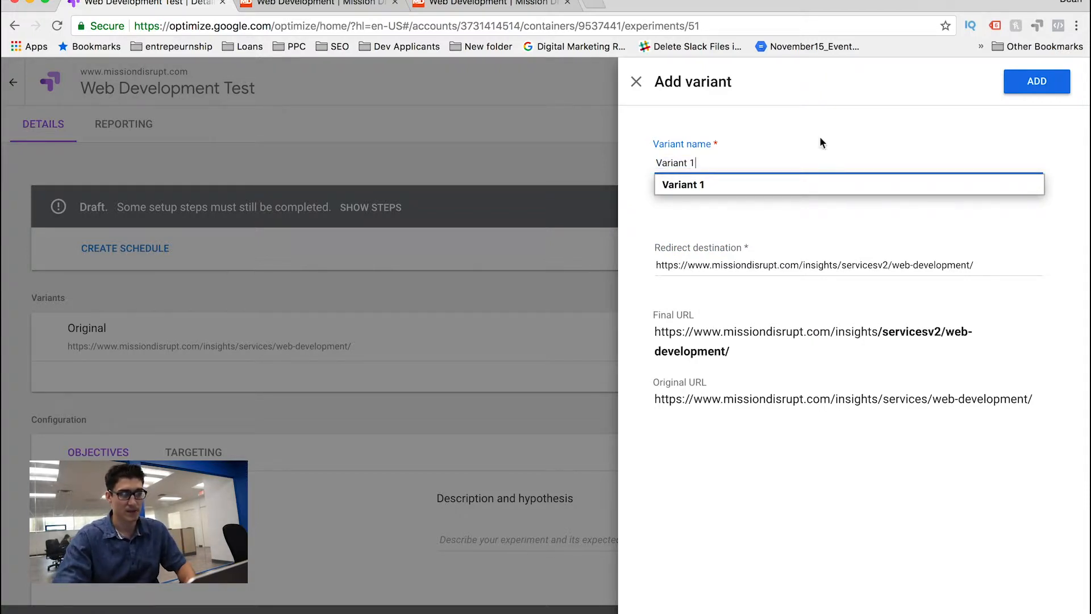
# Step: Add Variant 1, giving Original and Variant 1 a 50/50 traffic split
pyautogui.click(1037, 81)
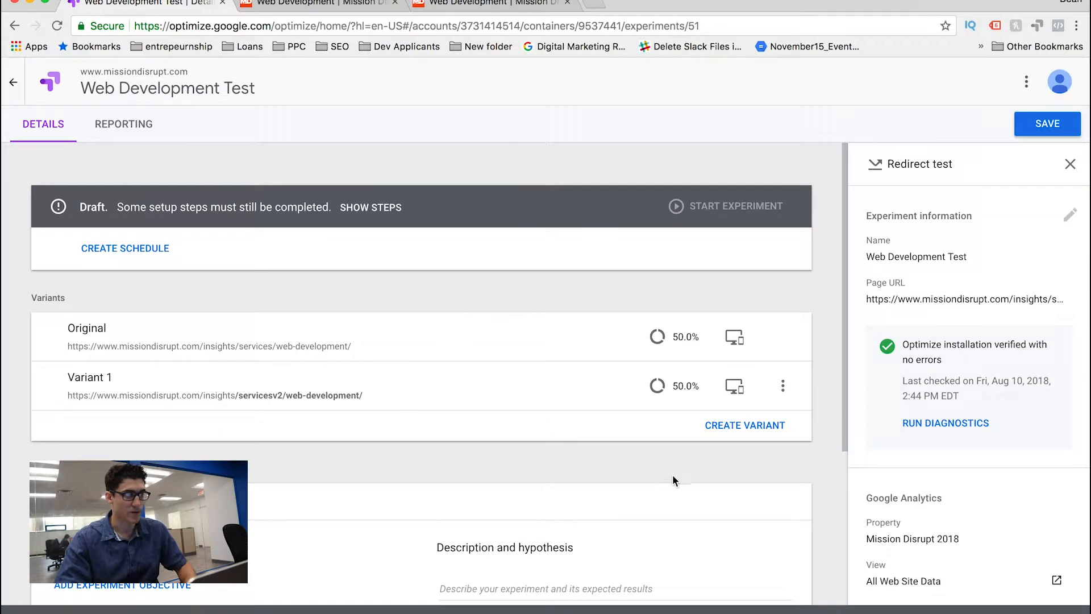
pyautogui.moveTo(654, 387)
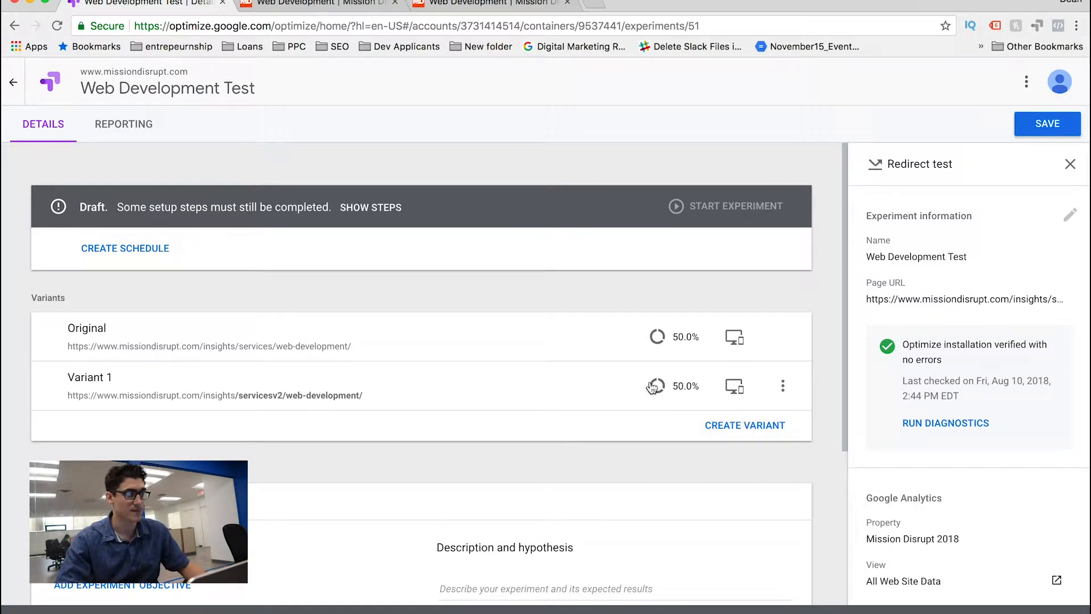
pyautogui.moveTo(656, 387)
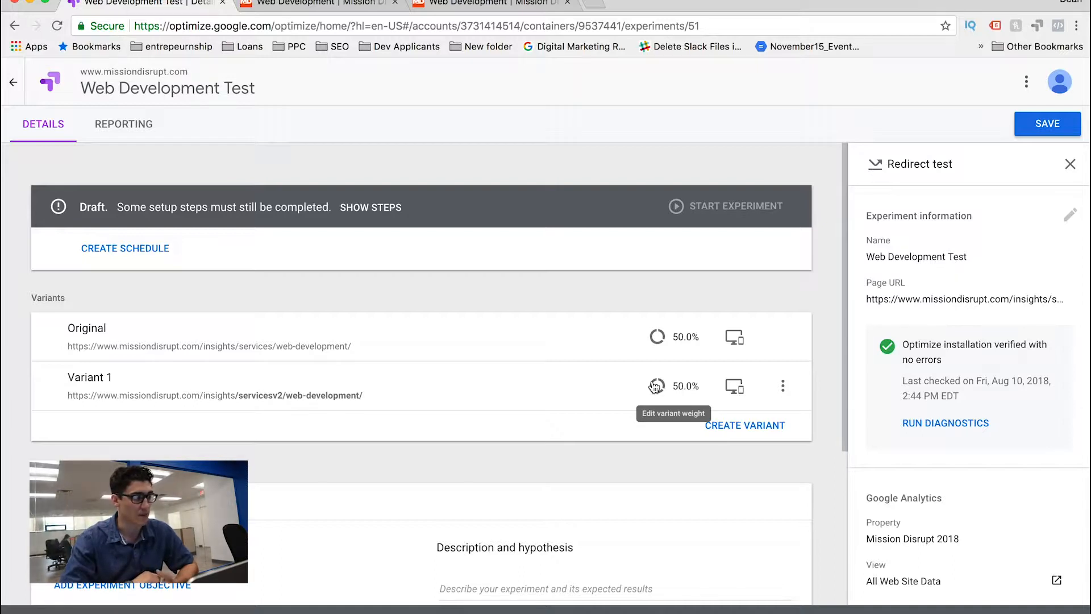
pyautogui.moveTo(493, 54)
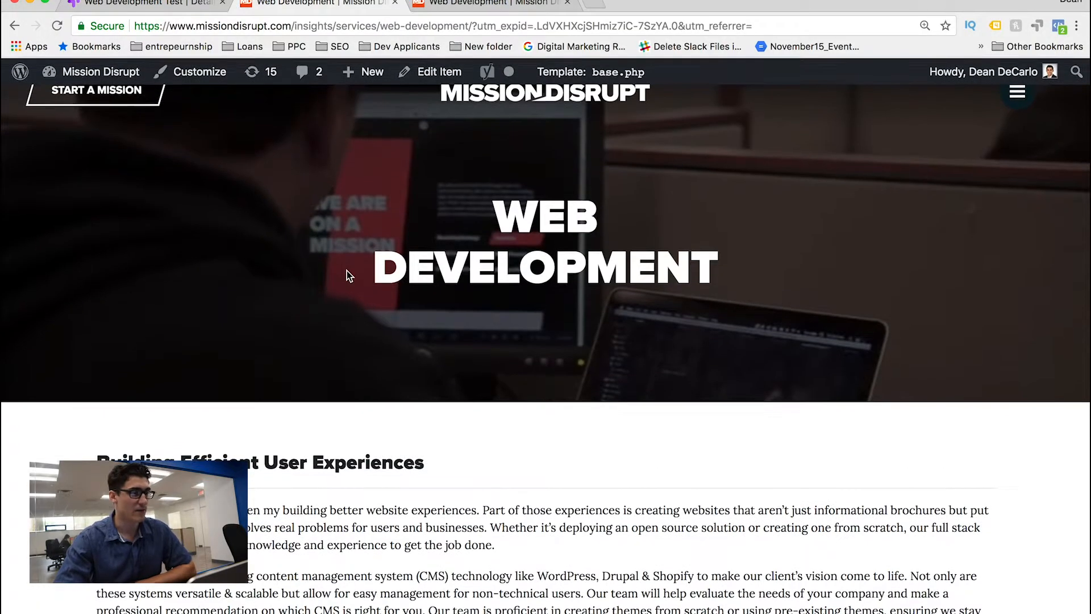
# Step: Scroll through the live servicesv2 web-development page, then return to Google Optimize
pyautogui.scroll(-3)
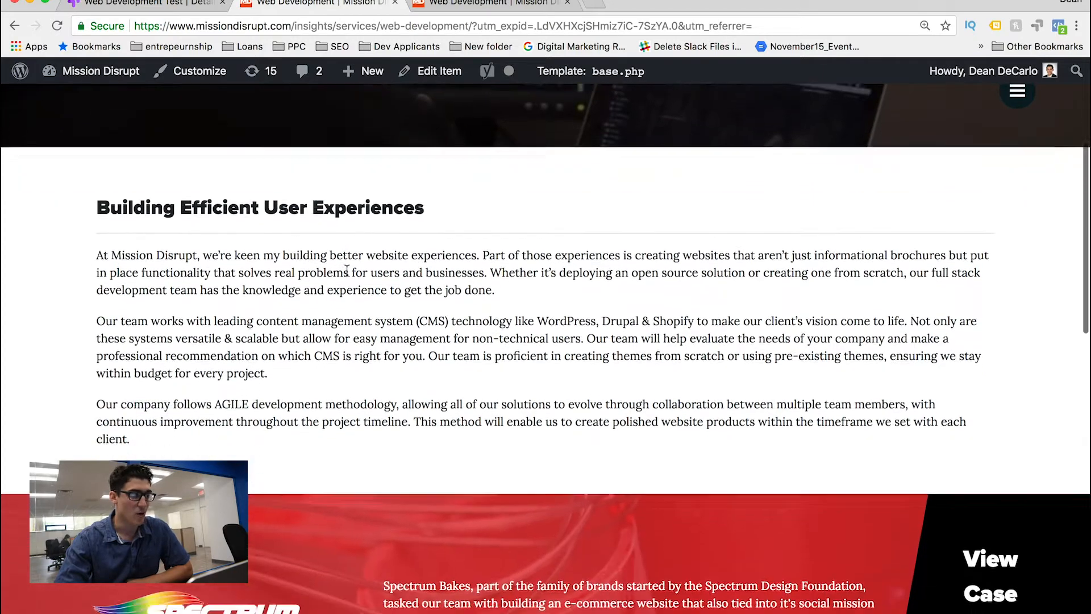
pyautogui.scroll(-3)
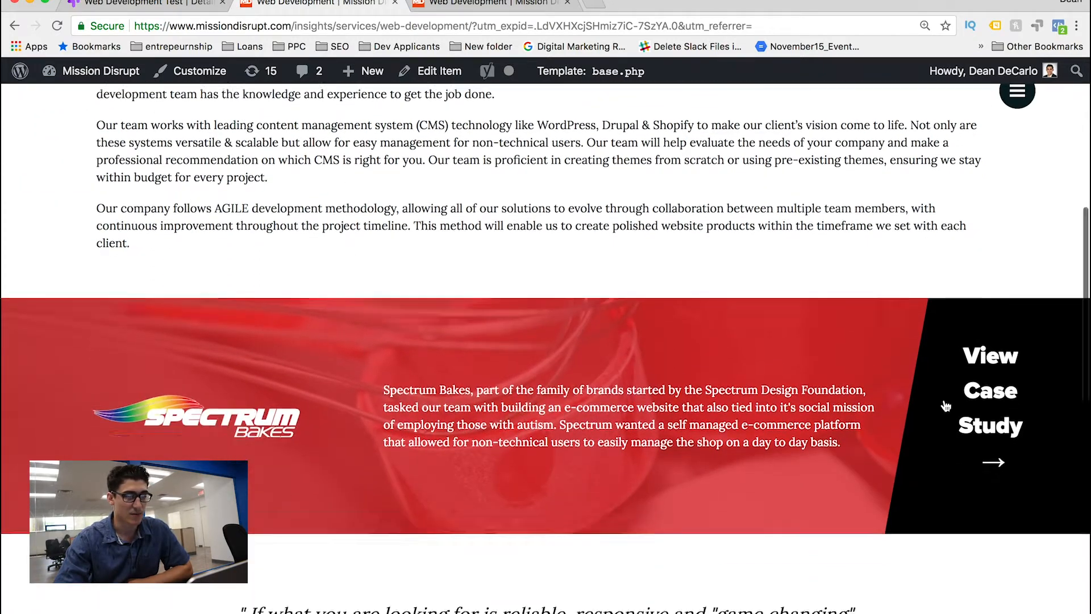
pyautogui.scroll(-3)
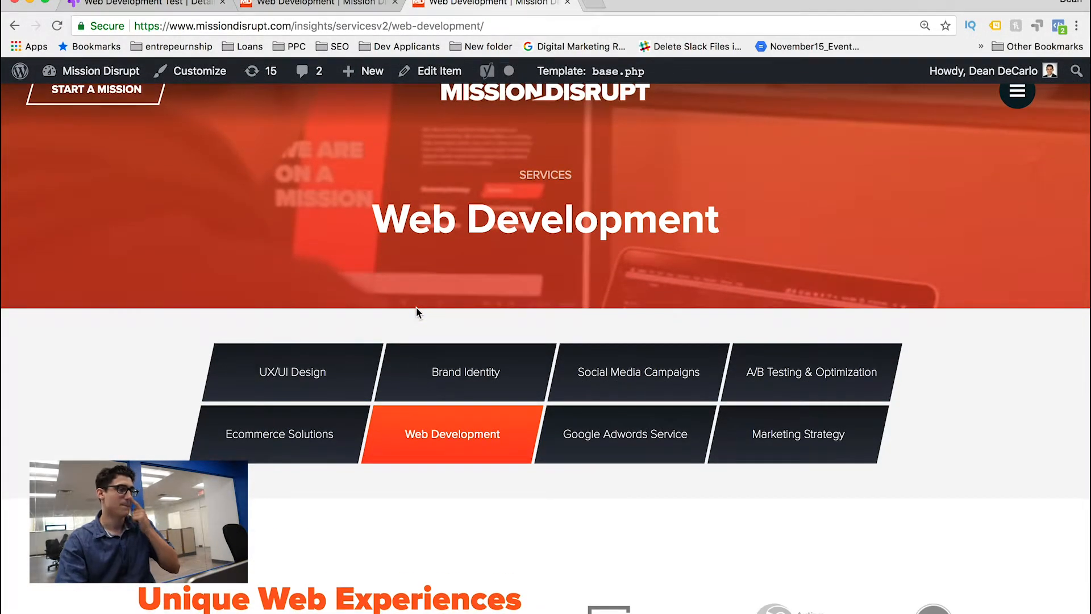
pyautogui.scroll(-3)
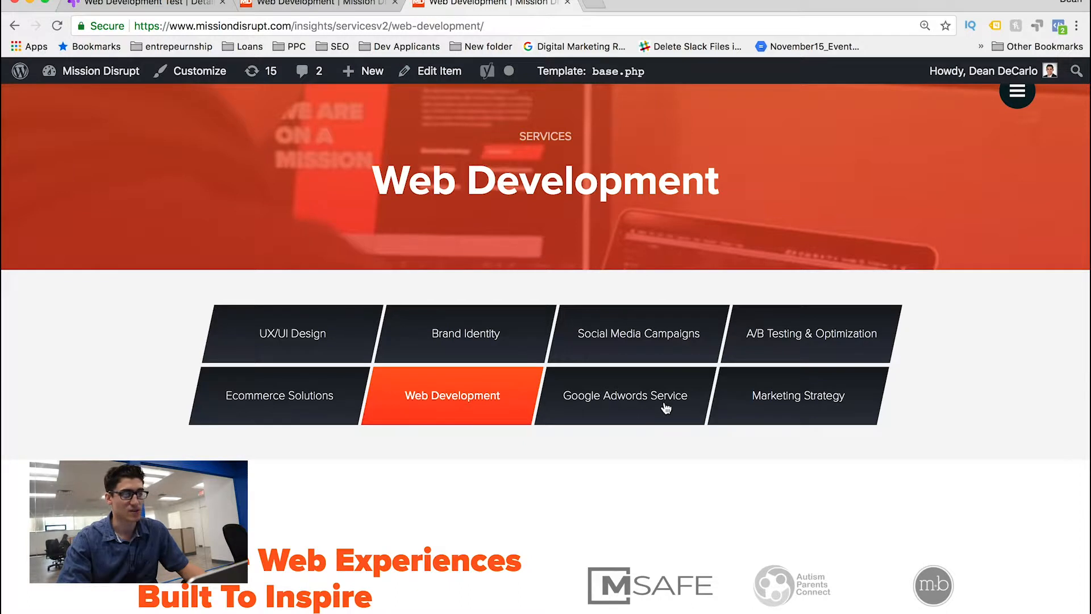
pyautogui.scroll(-3)
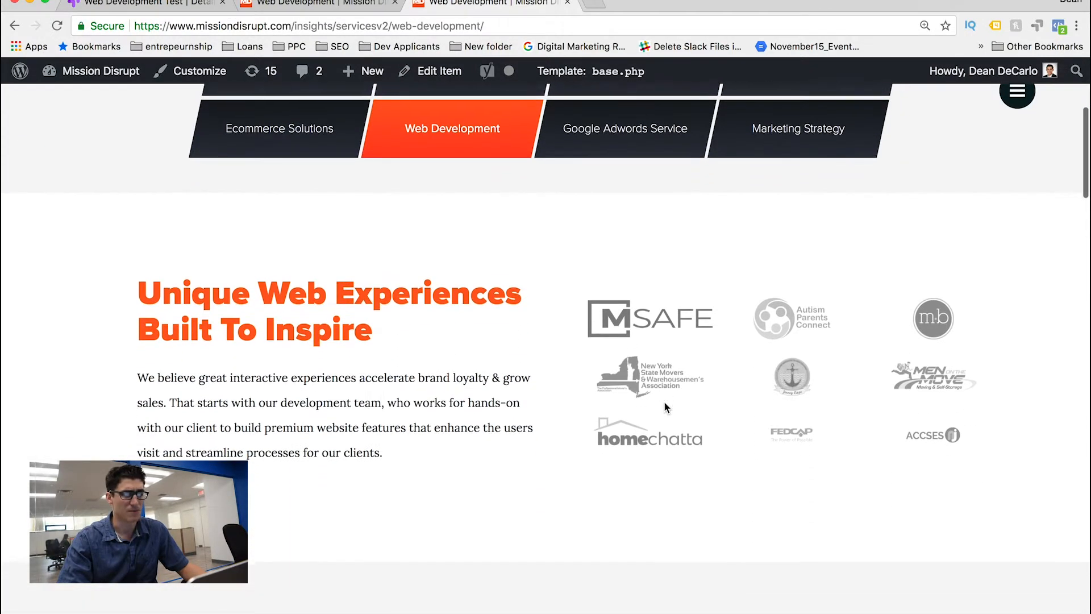
pyautogui.scroll(-3)
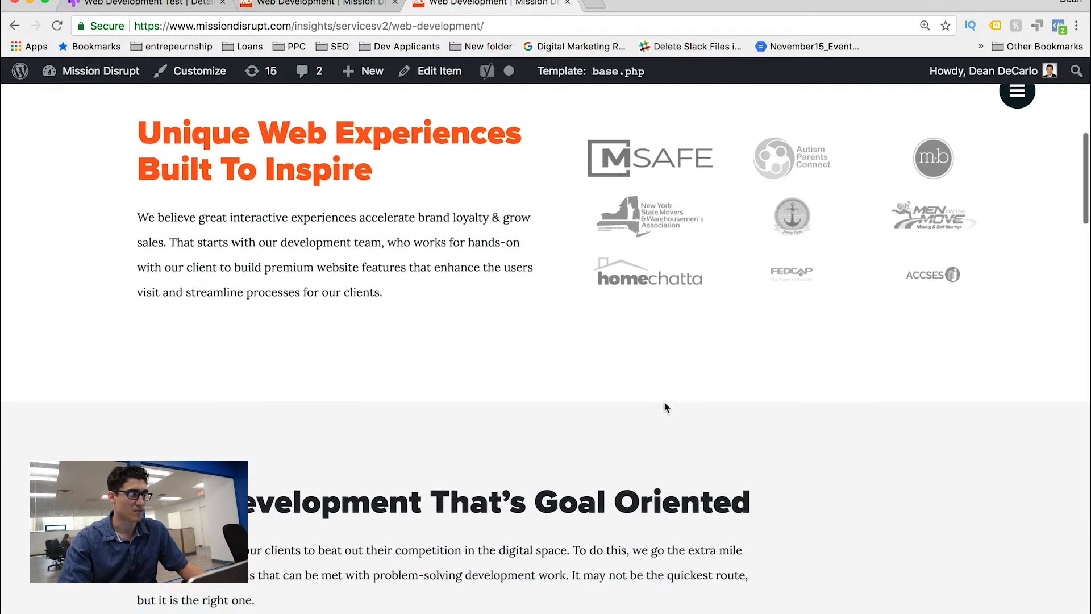
pyautogui.scroll(-3)
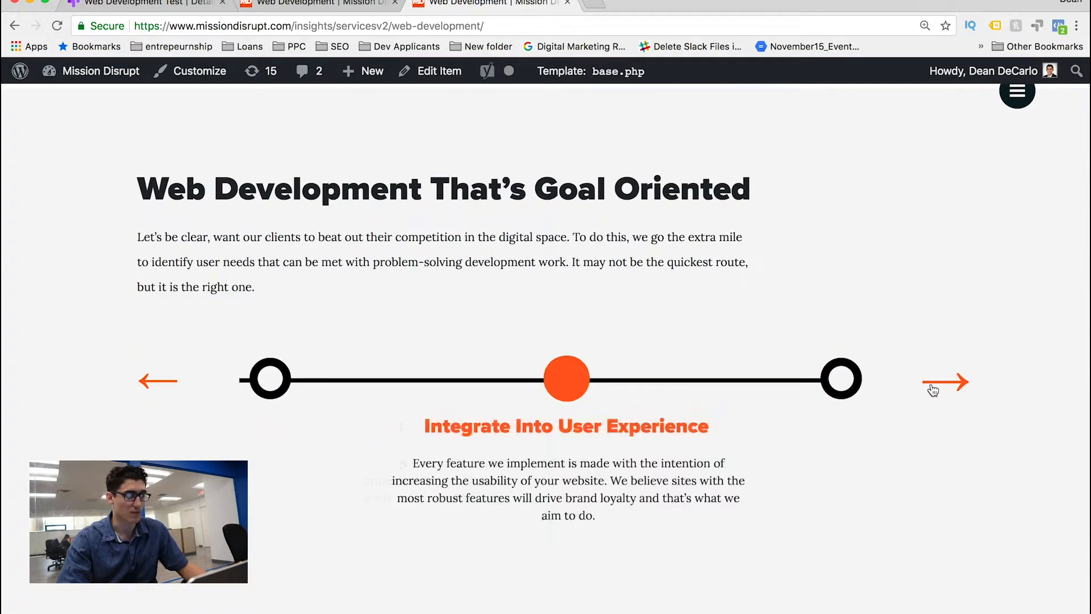
pyautogui.scroll(-3)
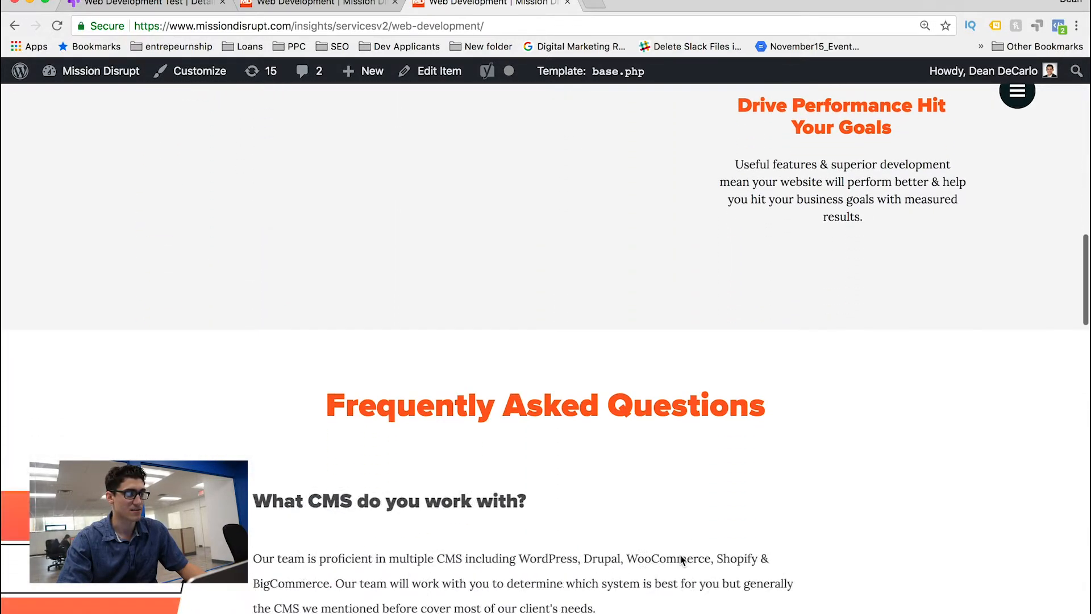
pyautogui.scroll(-3)
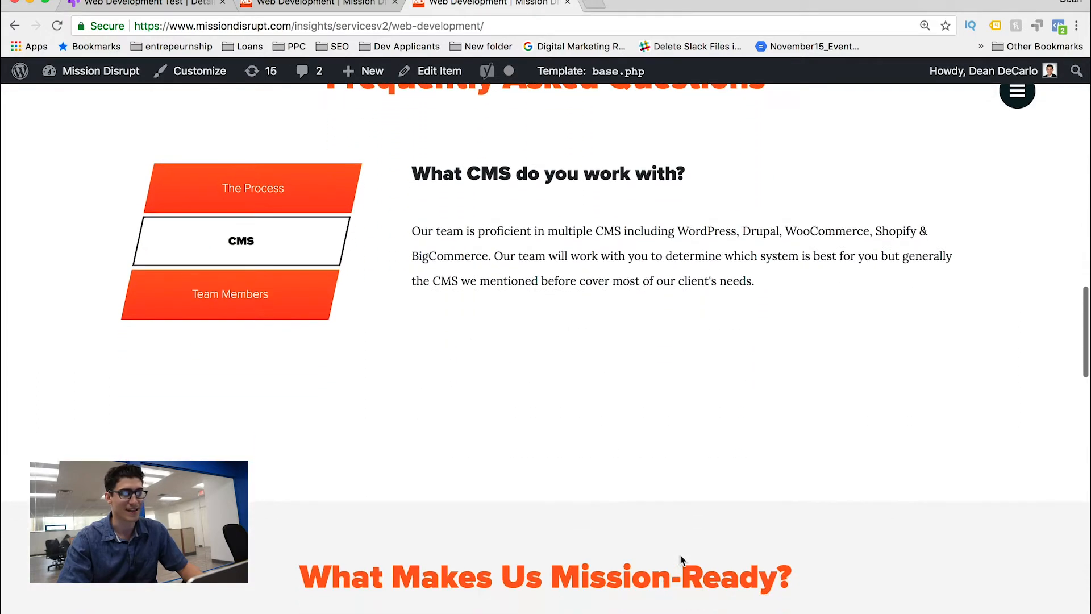
pyautogui.scroll(-3)
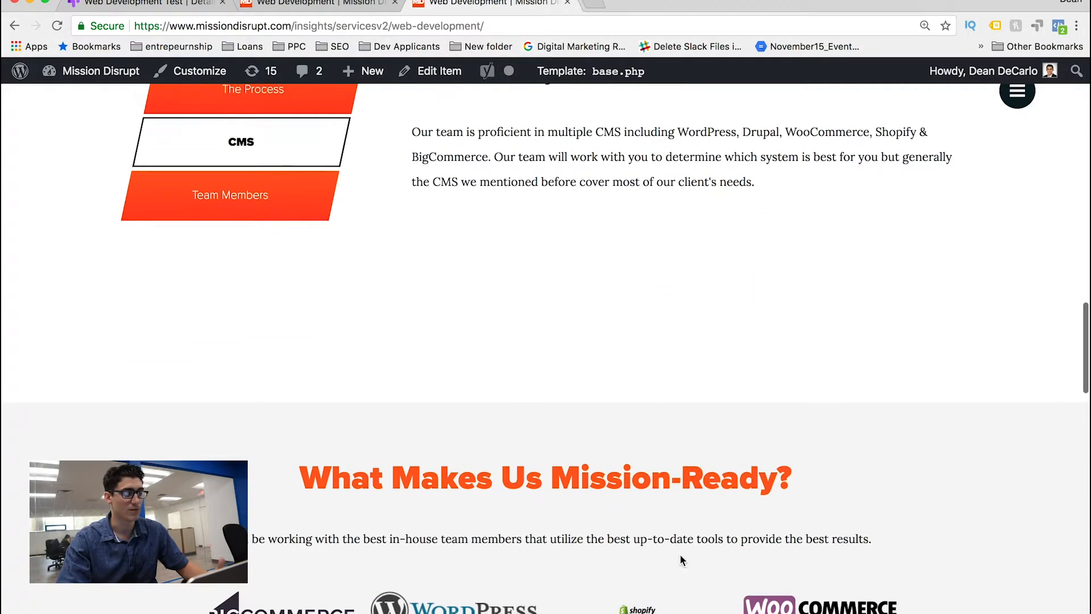
pyautogui.scroll(-3)
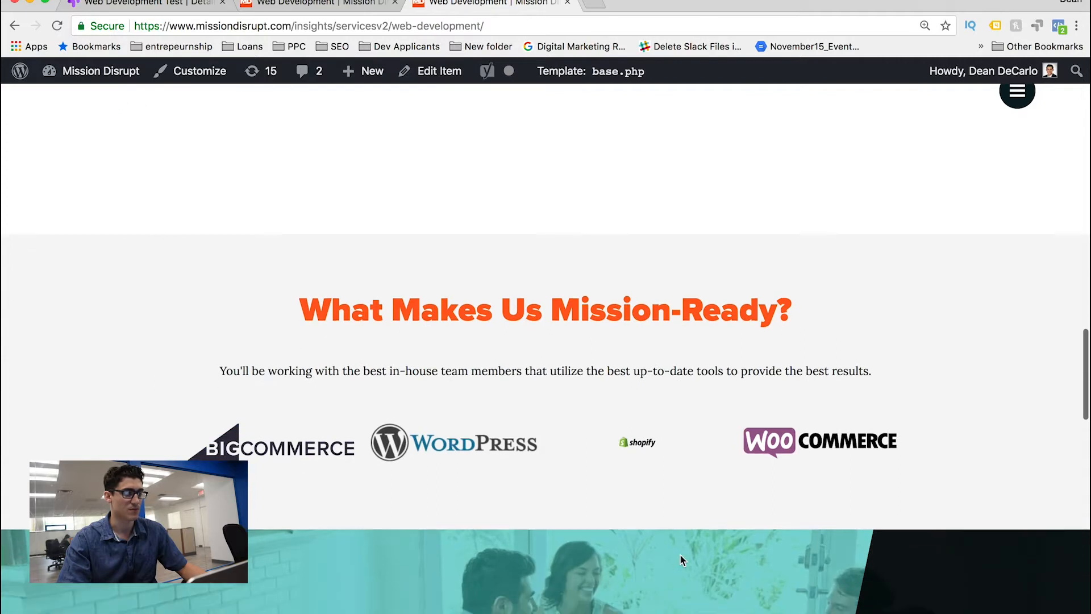
pyautogui.scroll(-3)
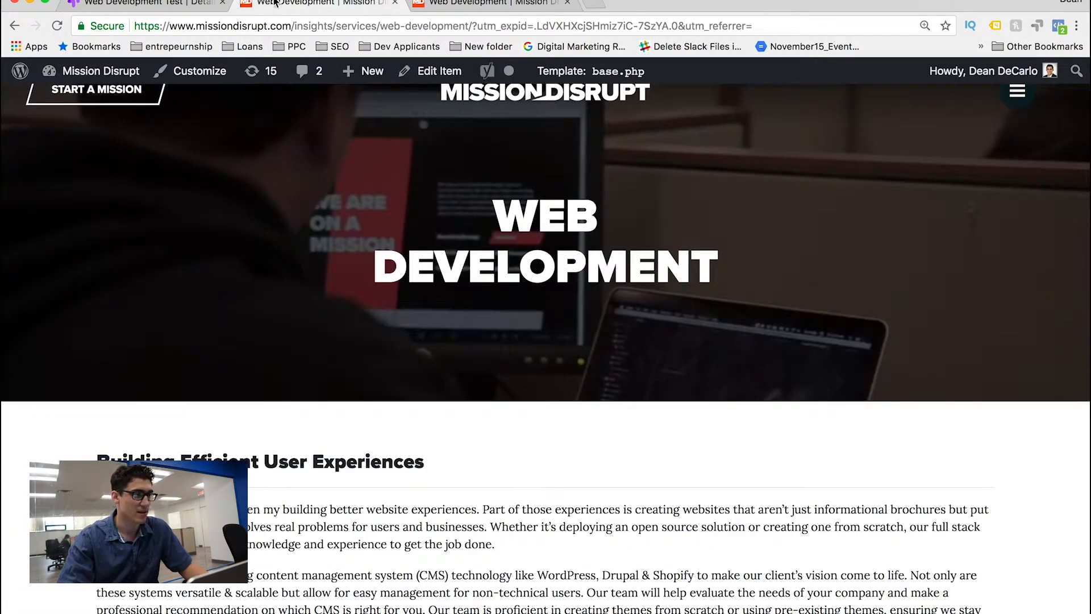
pyautogui.click(143, 4)
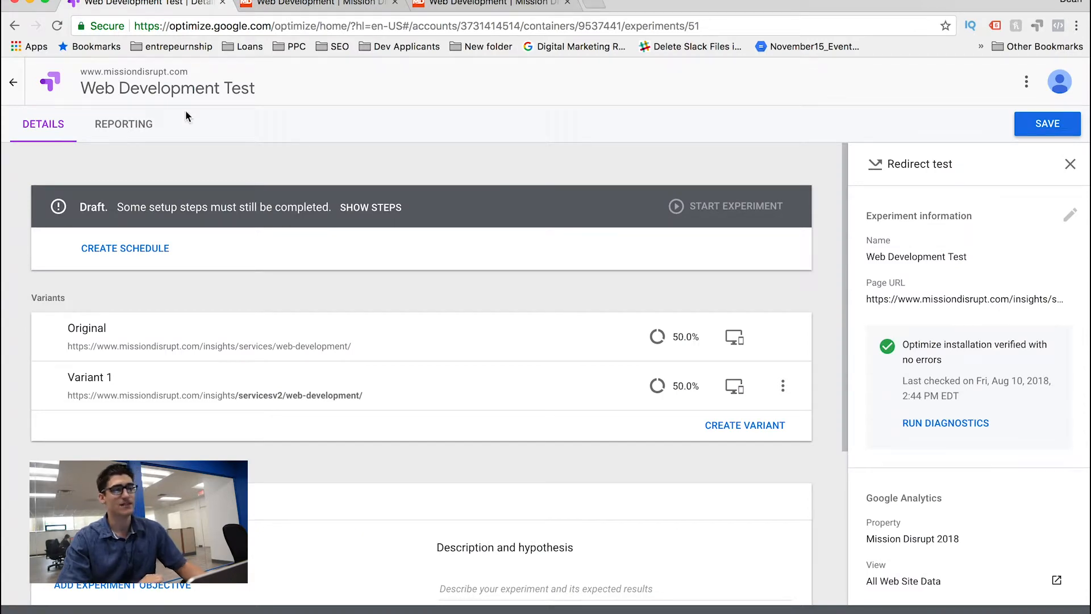
# Step: Set the main experiment objective to Form Fillout (Goal 2 Completions)
pyautogui.click(498, 3)
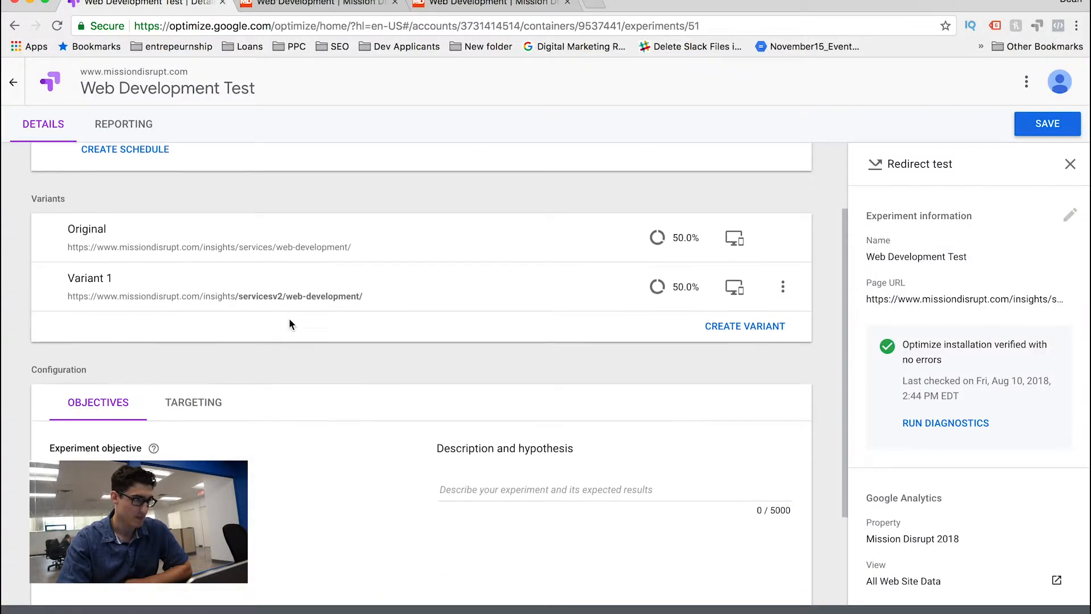
pyautogui.scroll(-3)
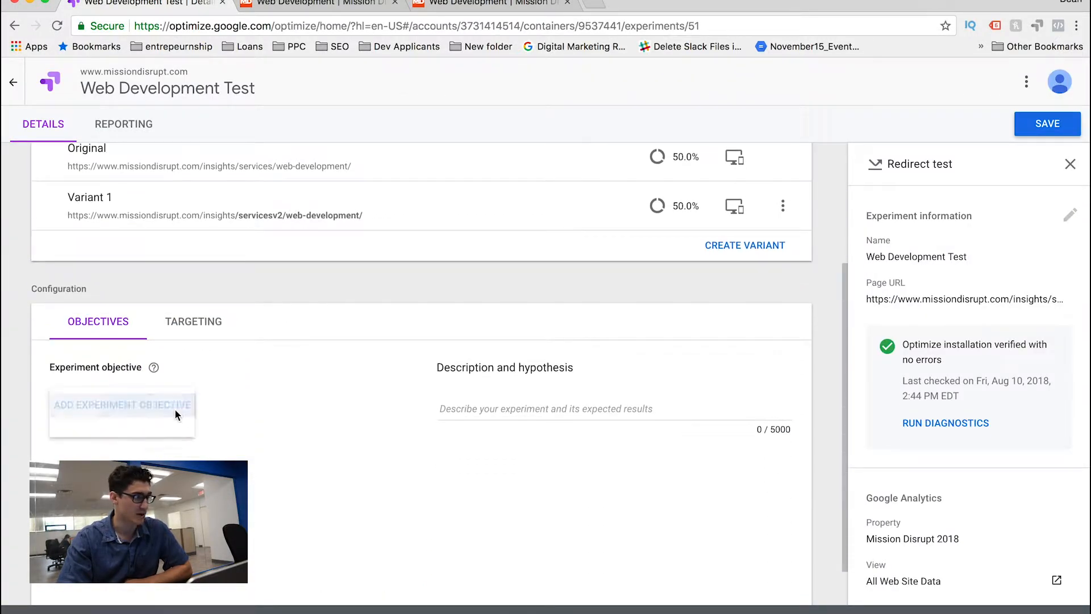
pyautogui.click(121, 405)
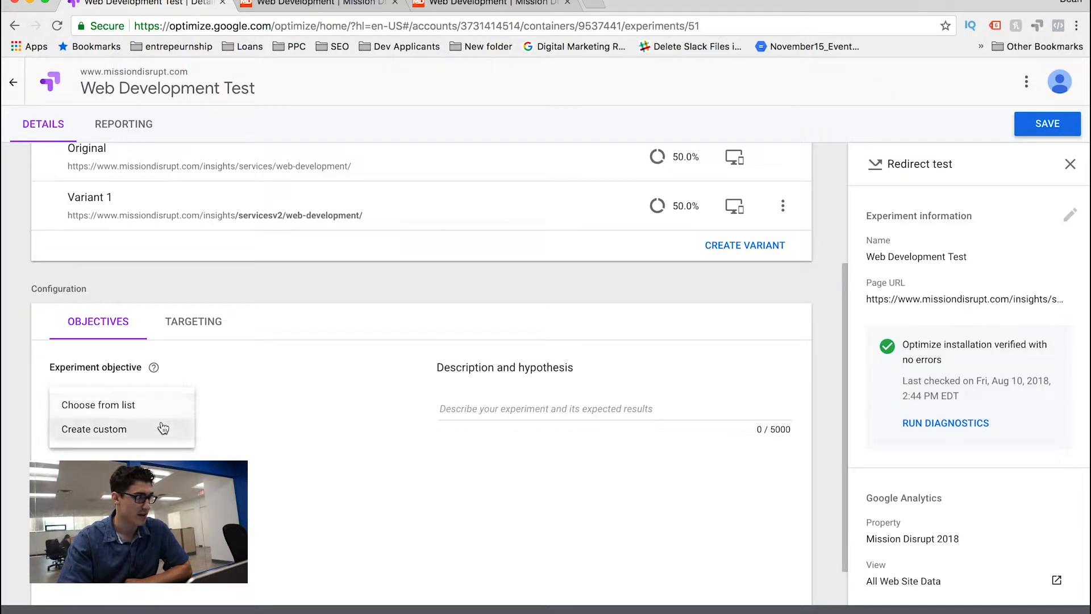
pyautogui.click(98, 405)
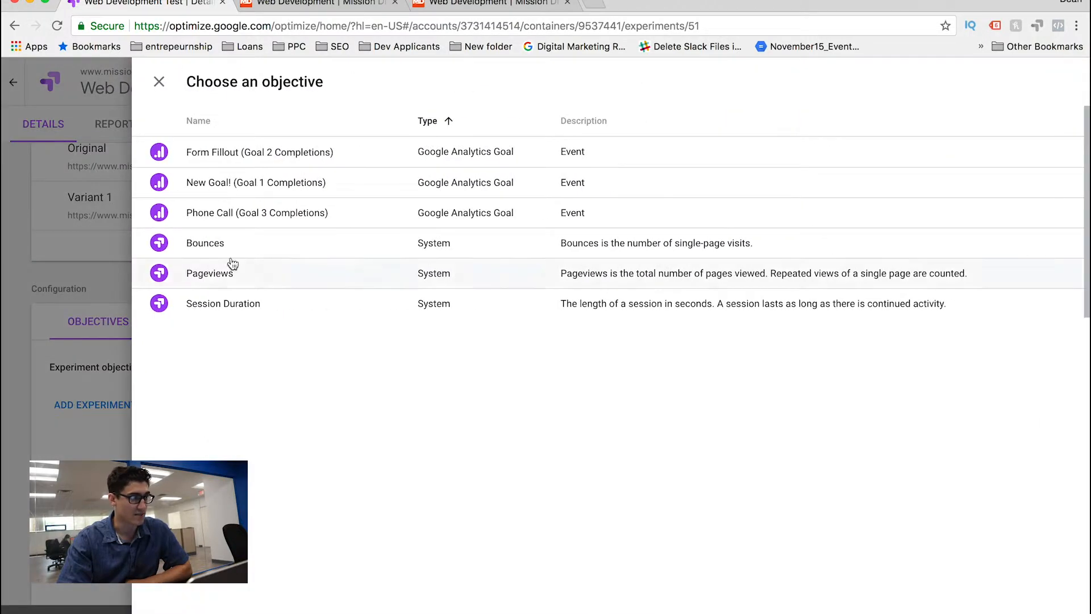
pyautogui.moveTo(264, 201)
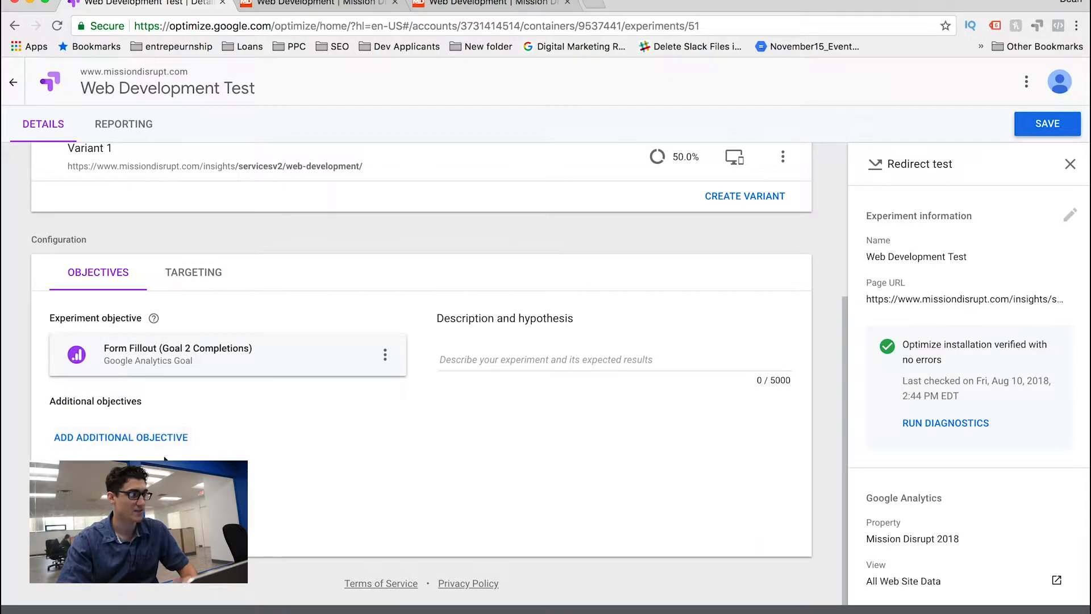
# Step: Add Bounces and one more goal from the list as additional objectives
pyautogui.click(121, 437)
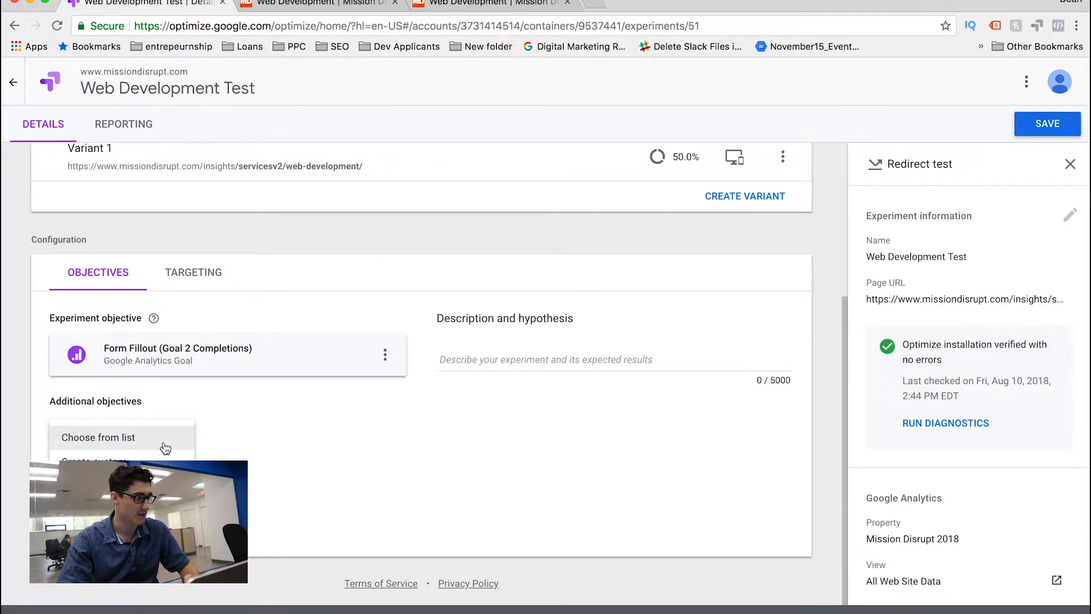
pyautogui.click(99, 437)
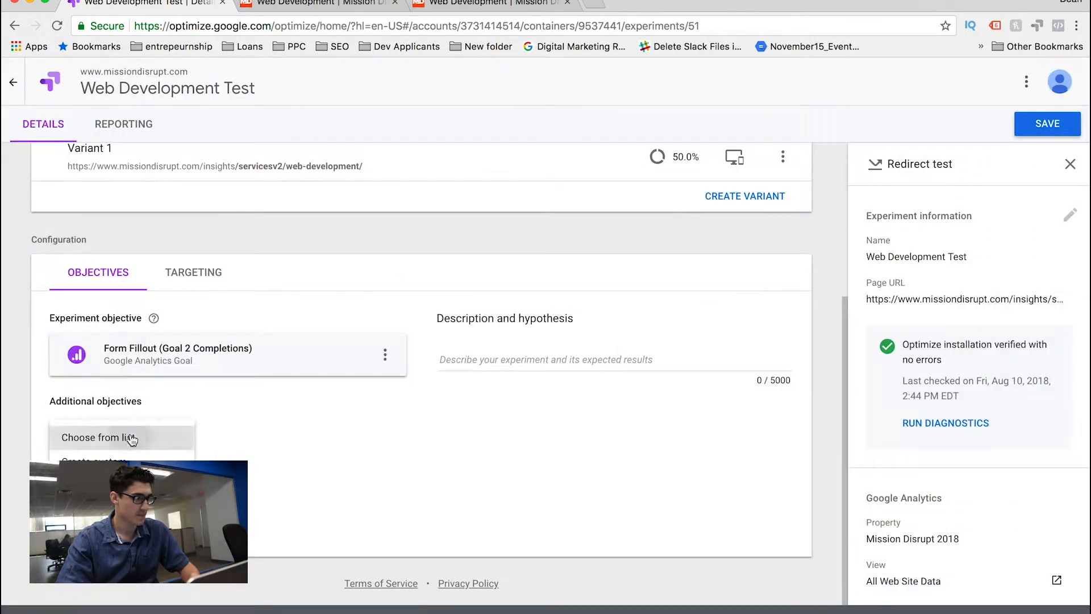
pyautogui.click(113, 438)
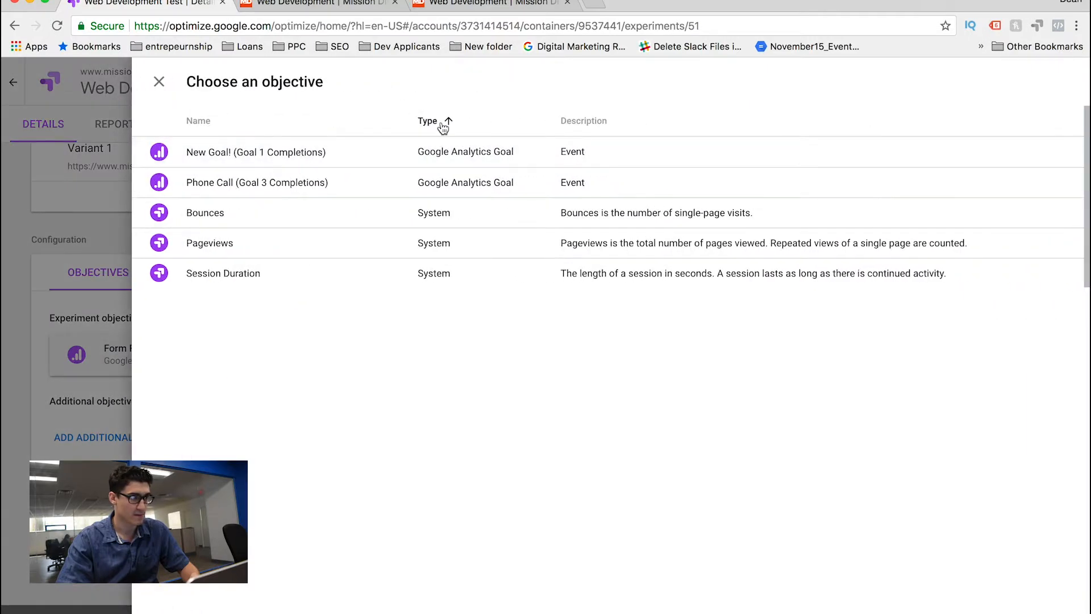
pyautogui.click(159, 81)
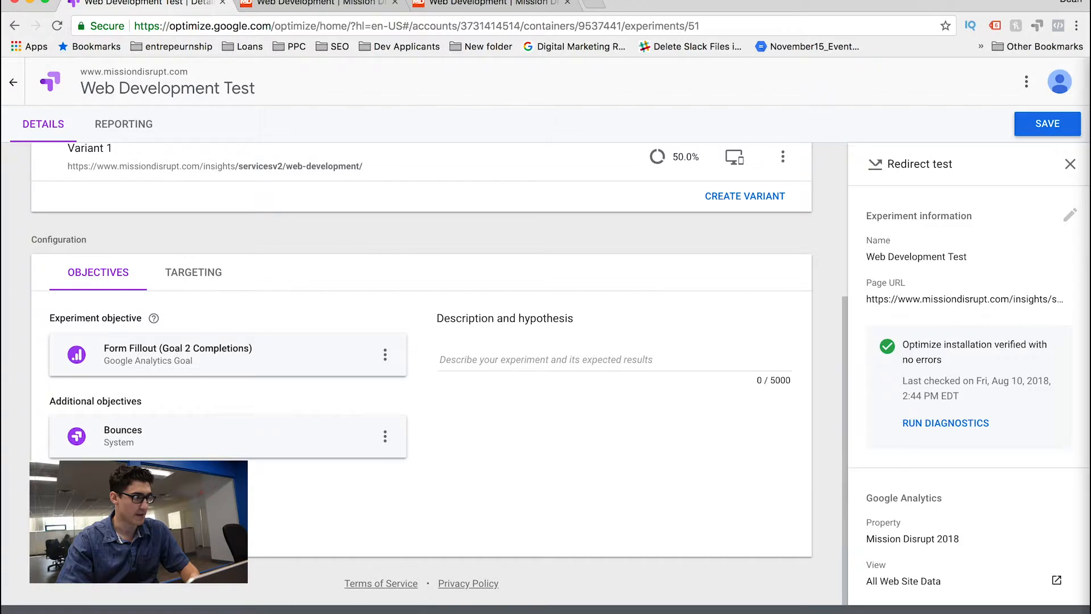
pyautogui.click(384, 436)
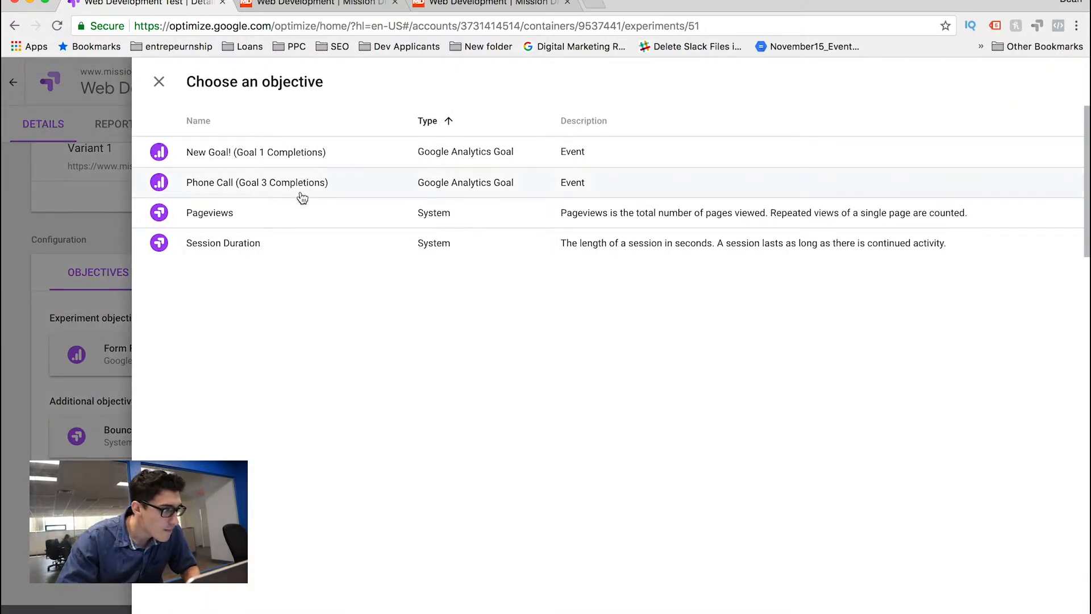
pyautogui.click(159, 81)
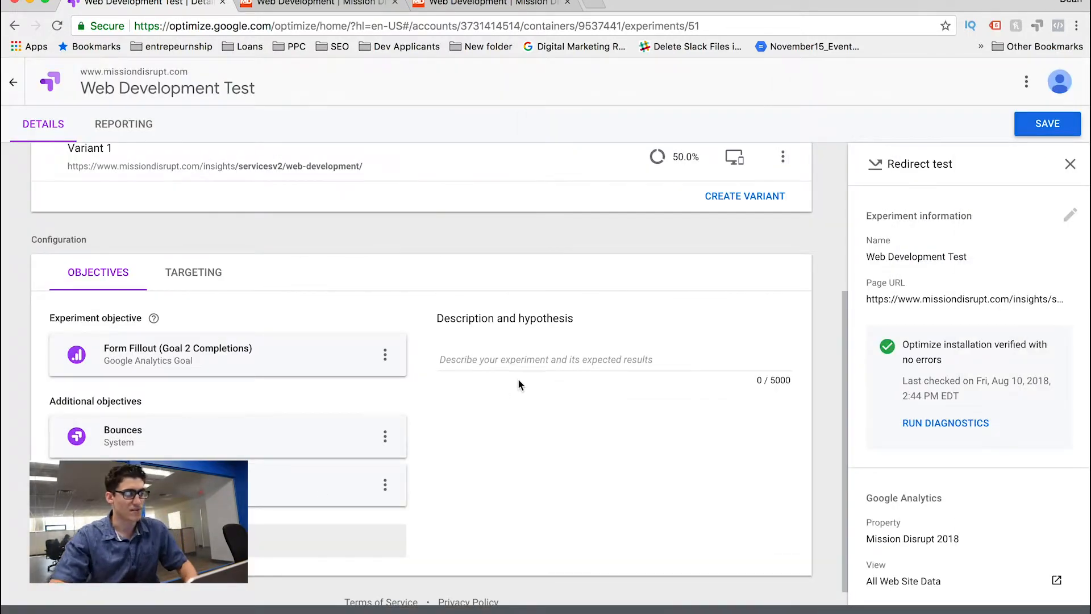
# Step: Enter the description 'Increase Form Fillouts & Session Duration - Decrease bounce'
pyautogui.click(529, 360)
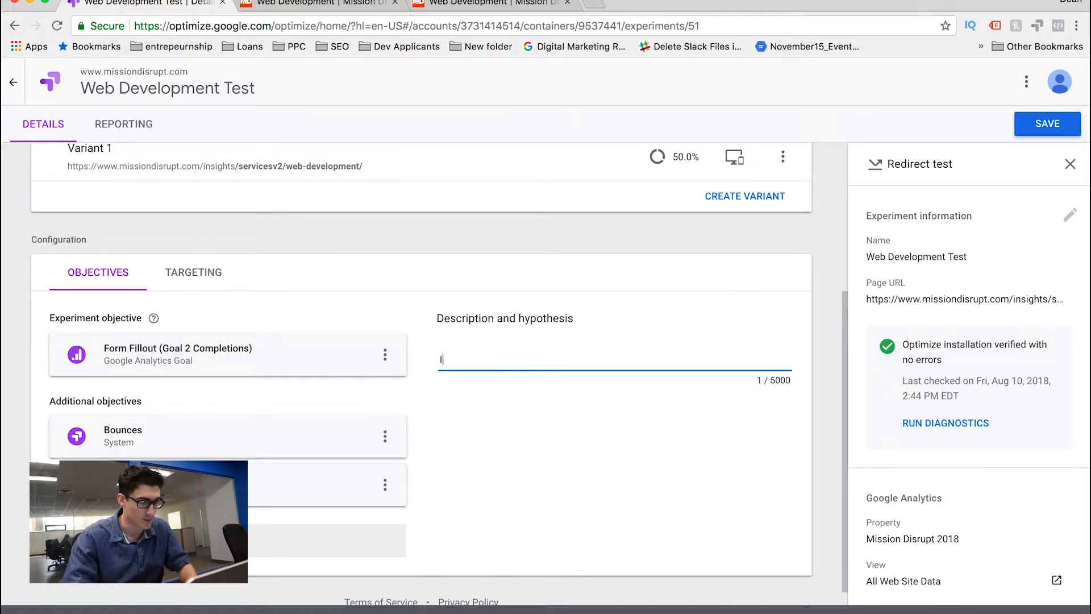
pyautogui.write('Increase')
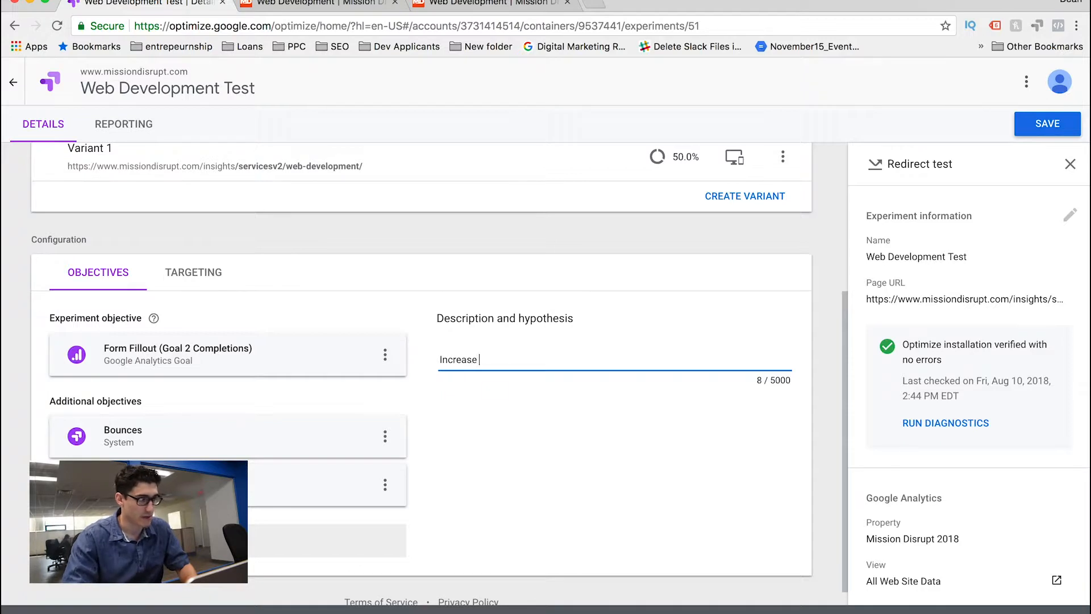
pyautogui.write('Form FIllous')
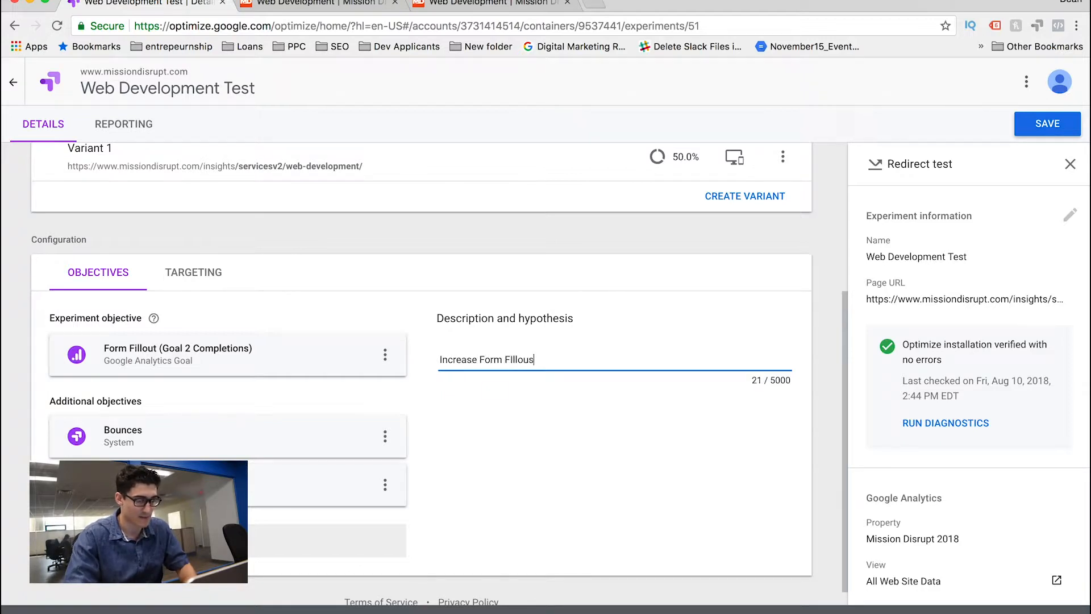
pyautogui.write('s & Session')
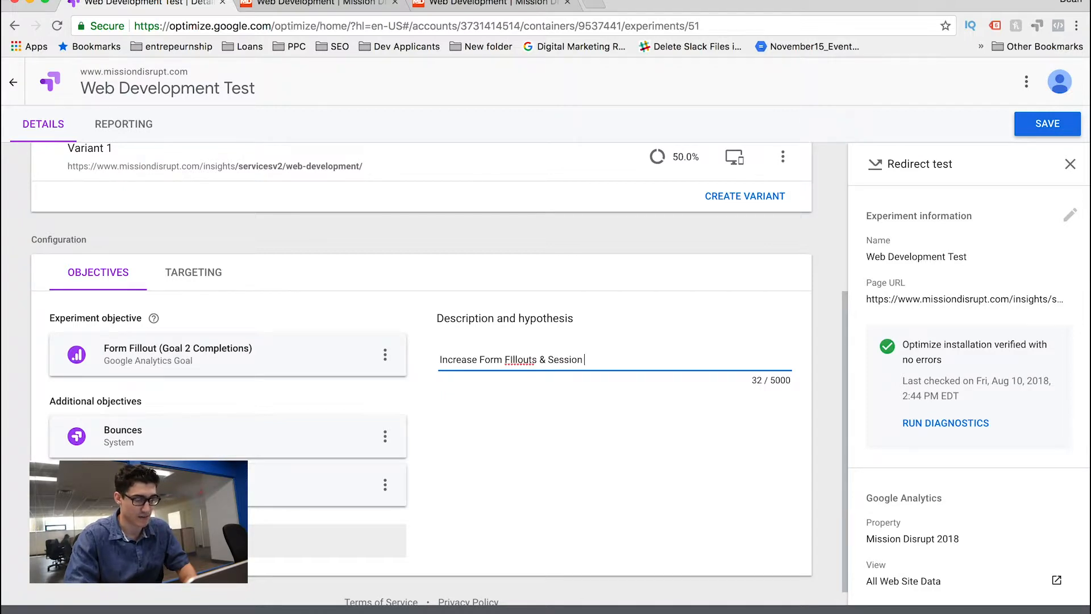
pyautogui.write('Duration')
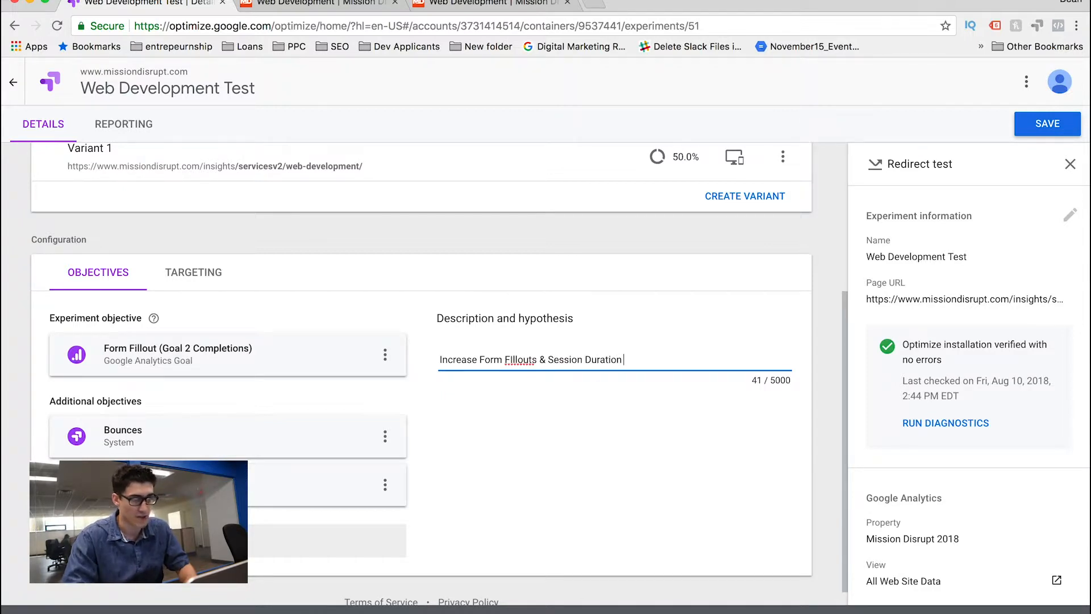
pyautogui.rightClick(521, 360)
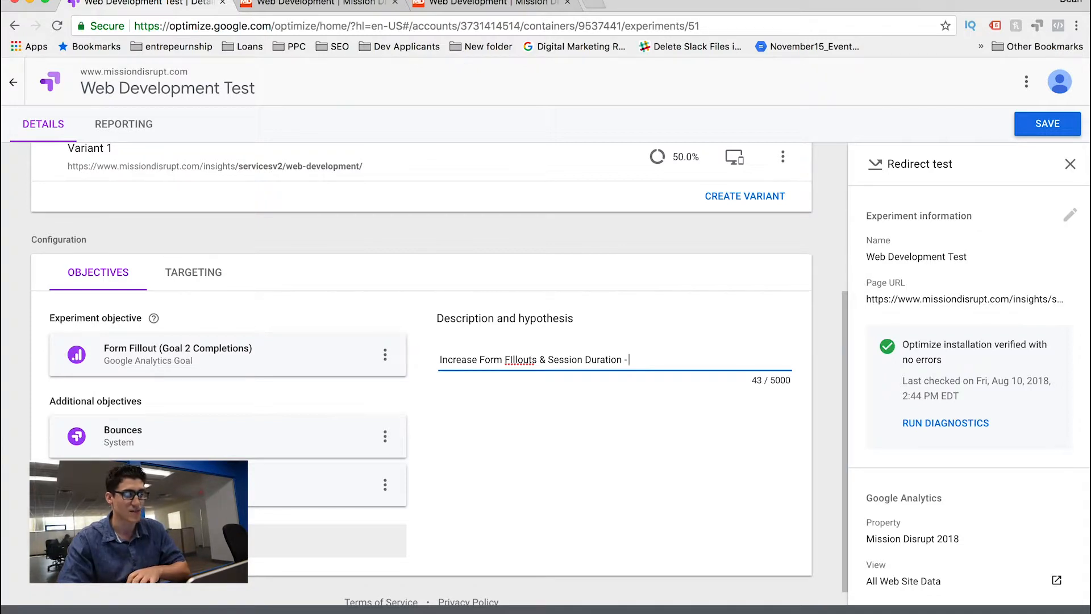
pyautogui.write('D')
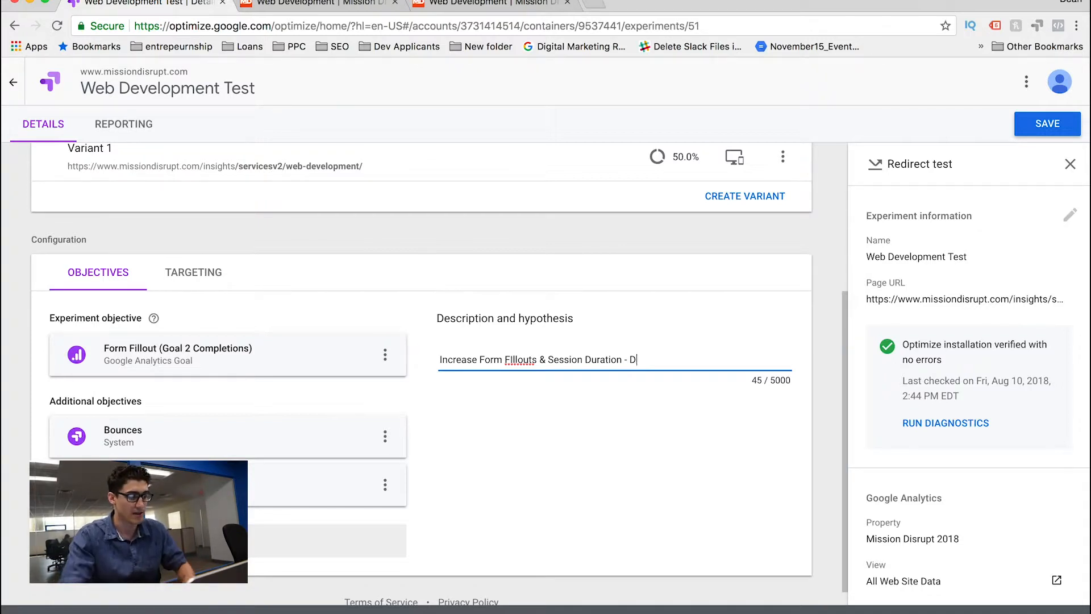
pyautogui.write('Ecrease bounce')
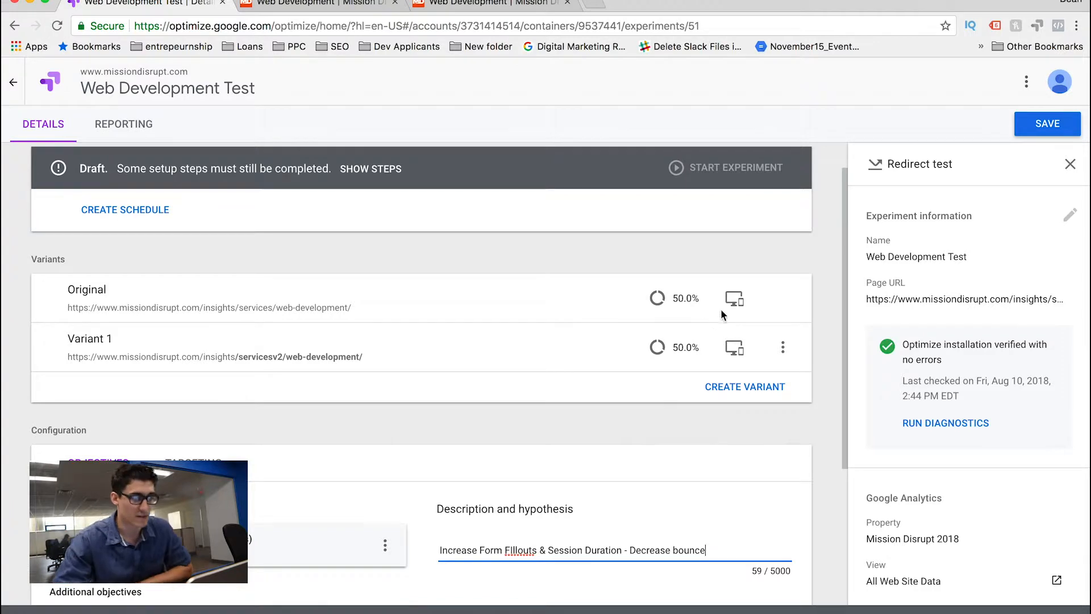
pyautogui.moveTo(682, 312)
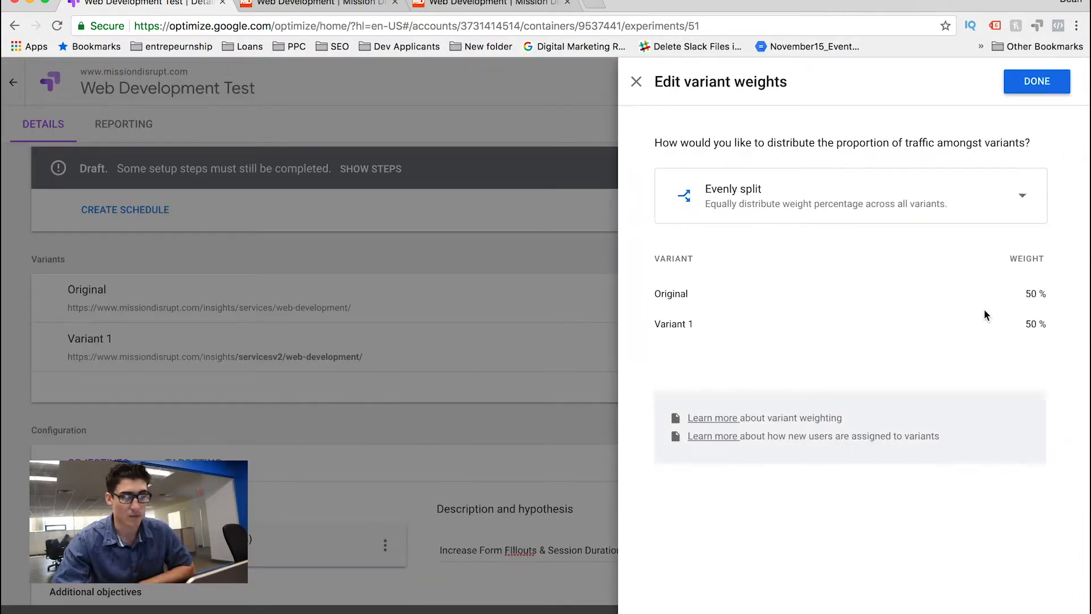
pyautogui.moveTo(1039, 144)
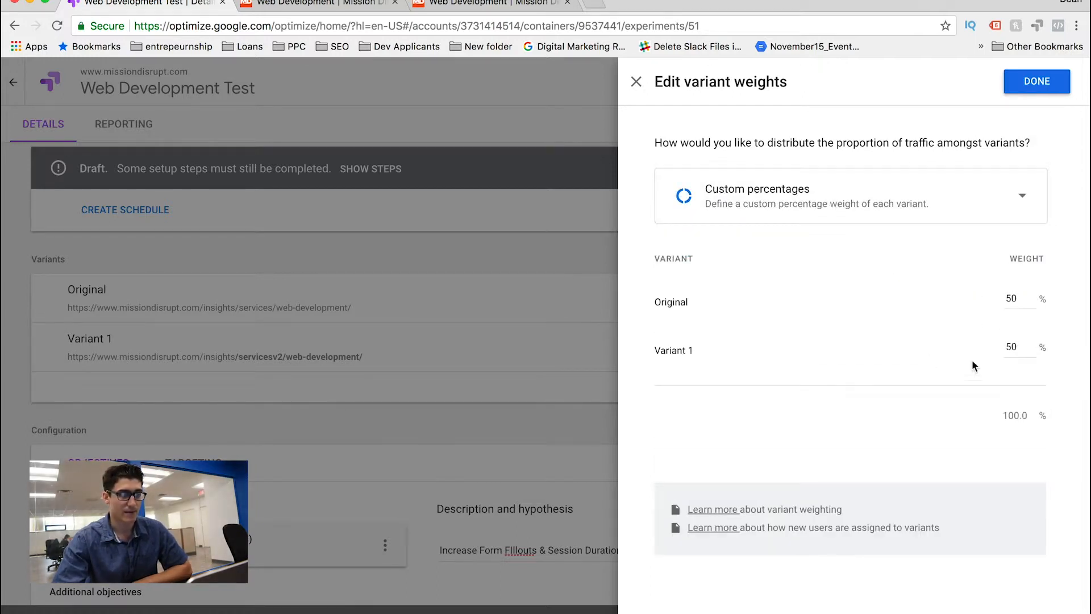
# Step: Set custom variant weights of 25% for Original and 75% for Variant 1
pyautogui.click(1011, 347)
pyautogui.write('75')
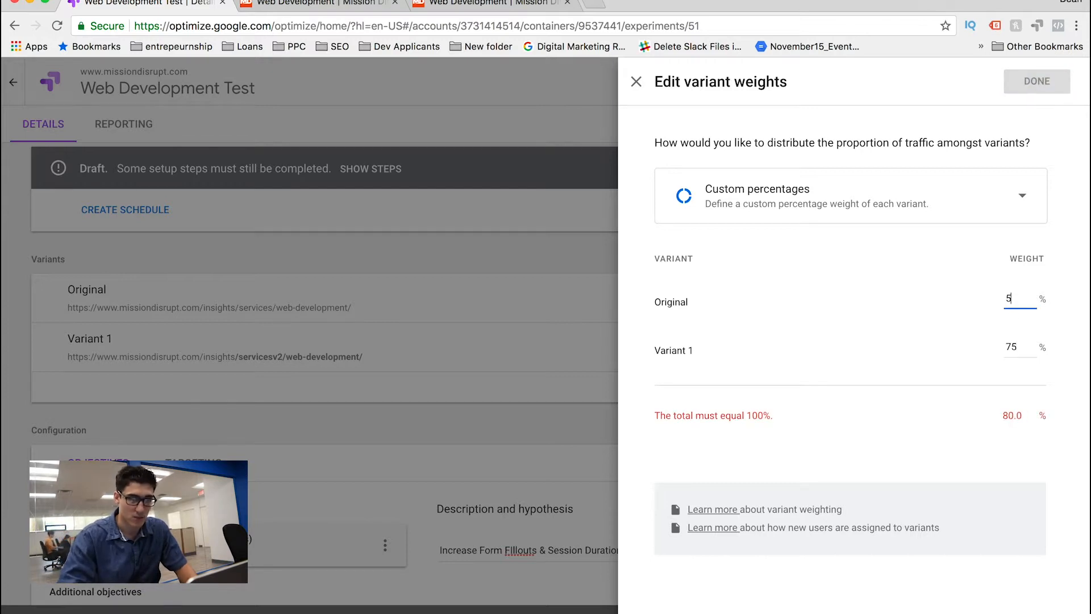
pyautogui.write('25')
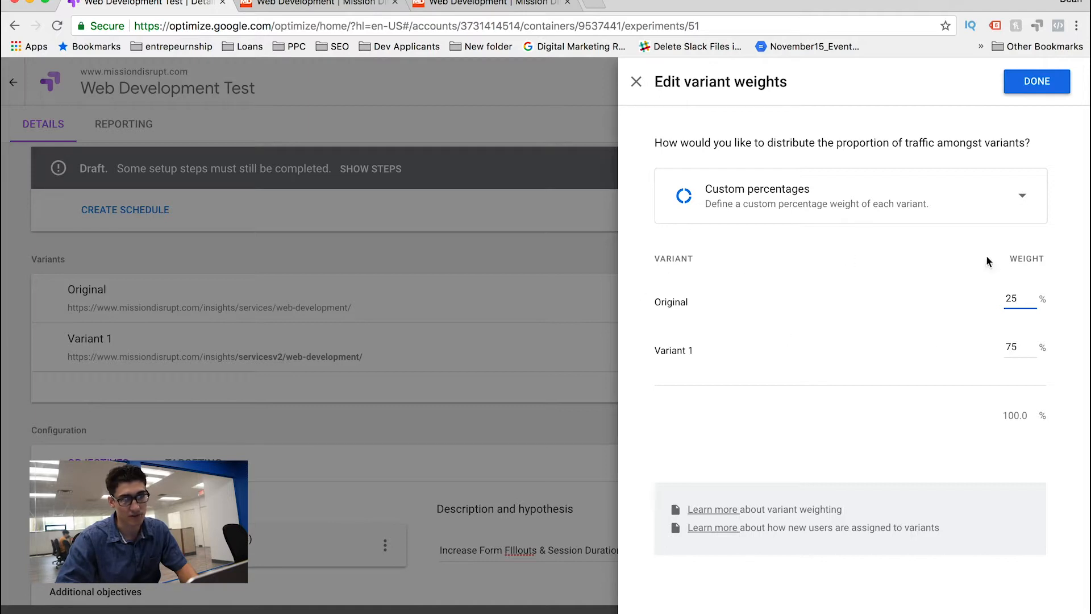
pyautogui.moveTo(938, 394)
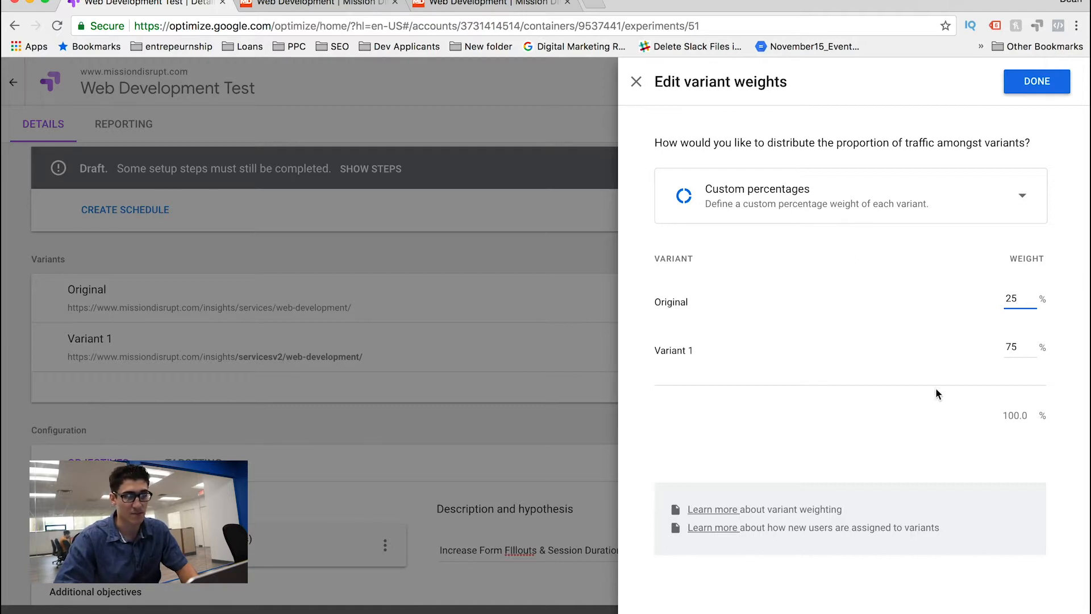
pyautogui.moveTo(997, 105)
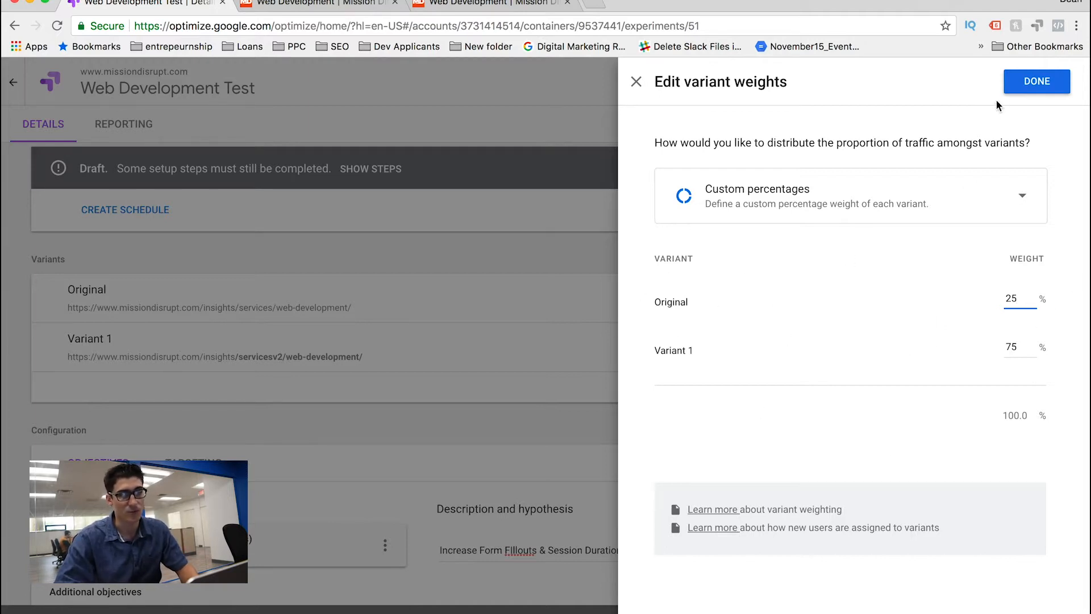
pyautogui.click(1037, 81)
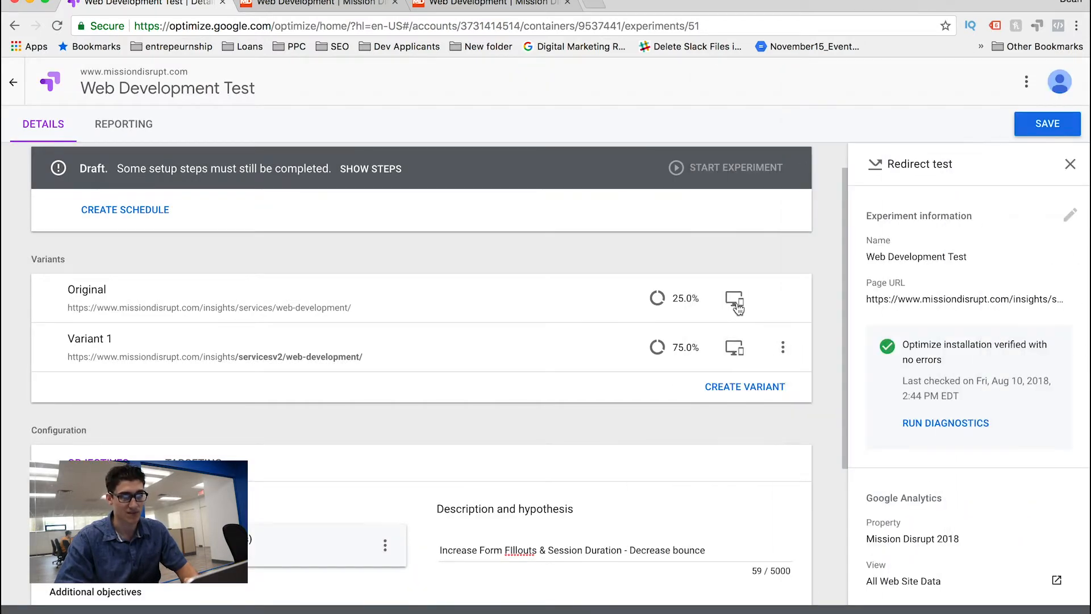
pyautogui.moveTo(757, 306)
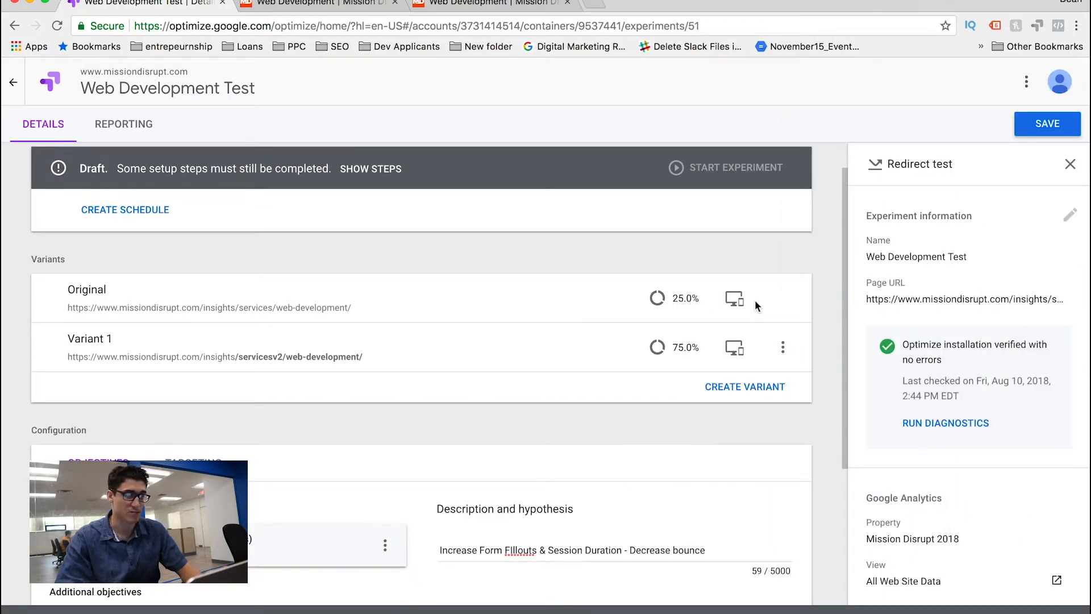
pyautogui.moveTo(734, 299)
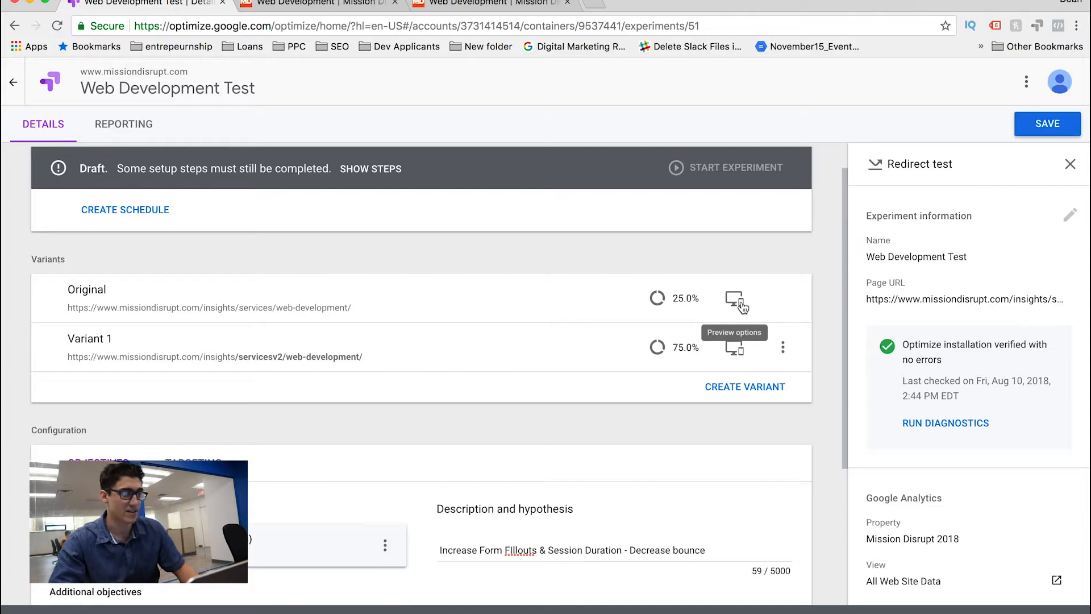
pyautogui.click(735, 298)
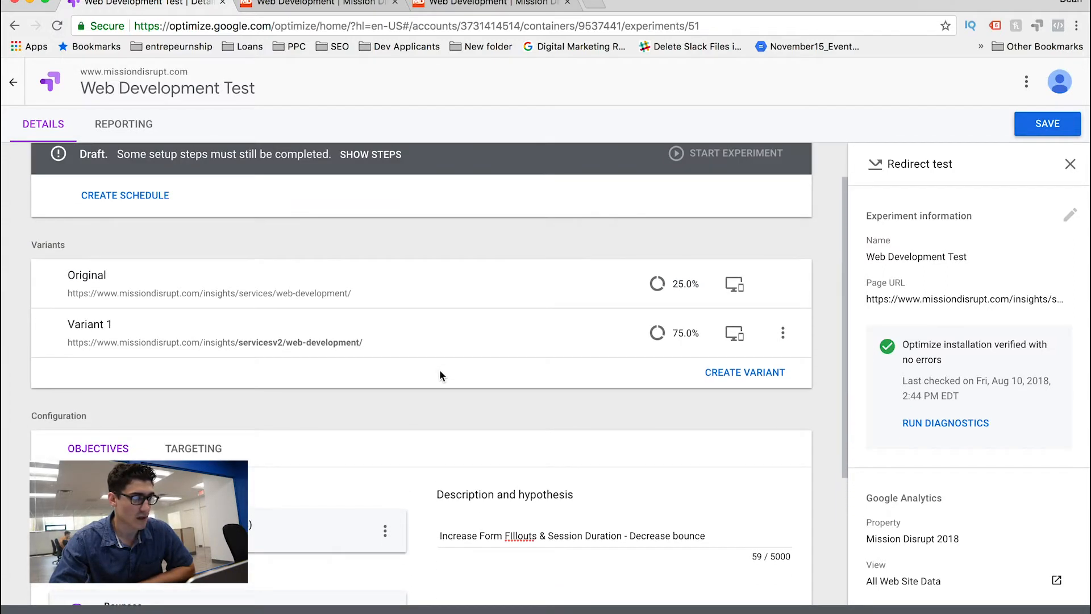
pyautogui.scroll(-3)
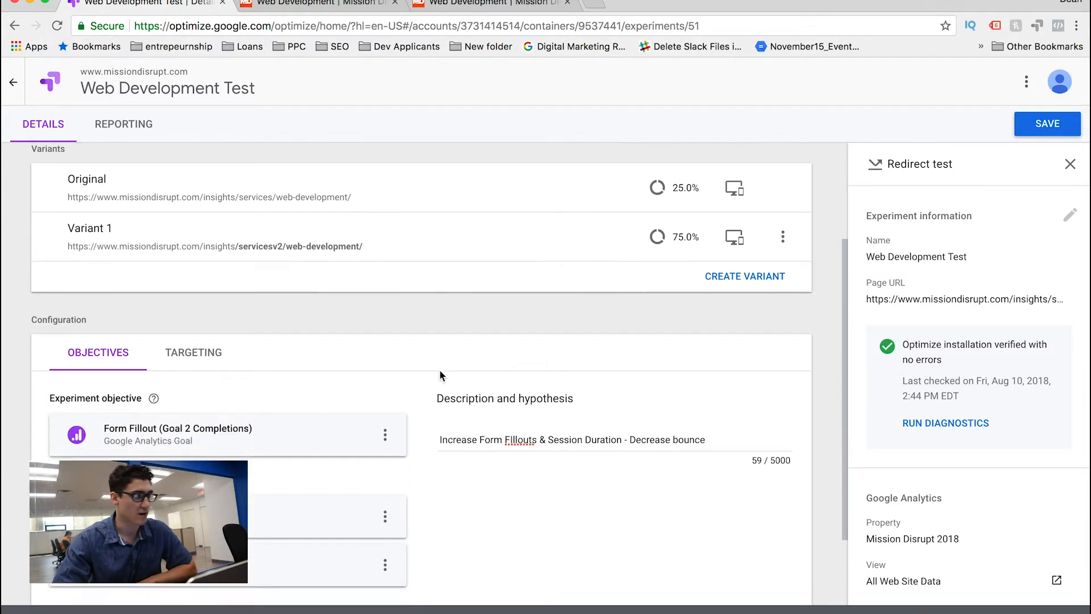
pyautogui.scroll(-3)
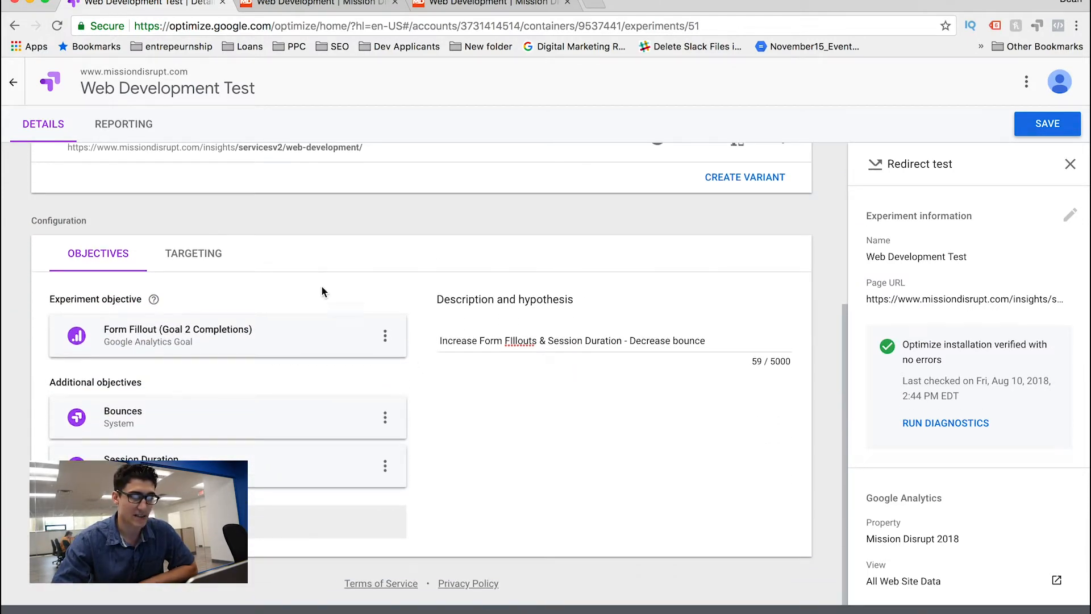
# Step: Review targeting (100% of visitors, page-load evaluation, URL match) and discard activation-event changes
pyautogui.click(193, 253)
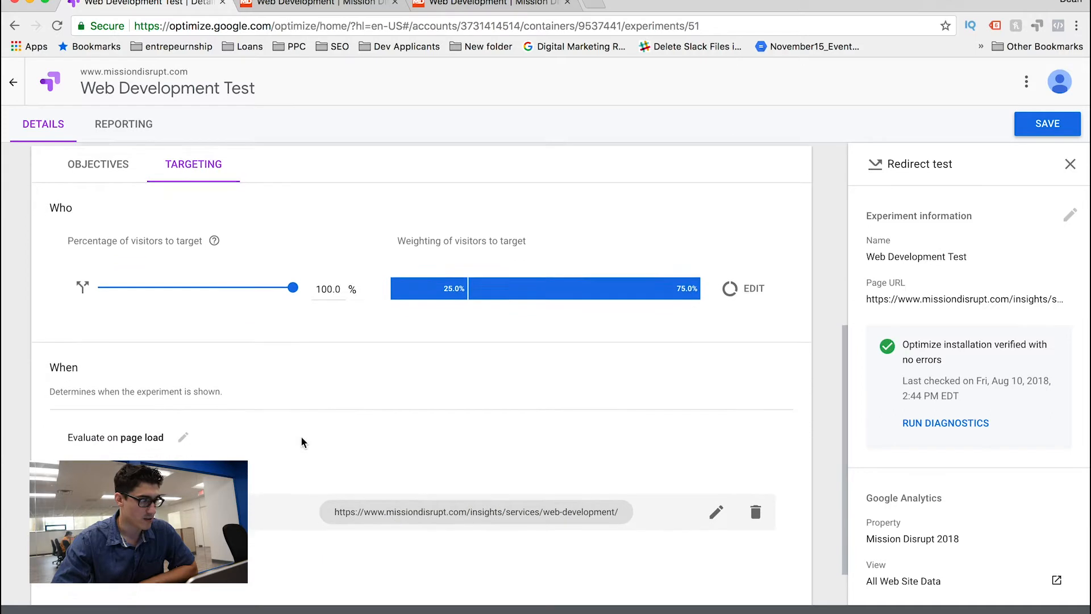
pyautogui.scroll(-3)
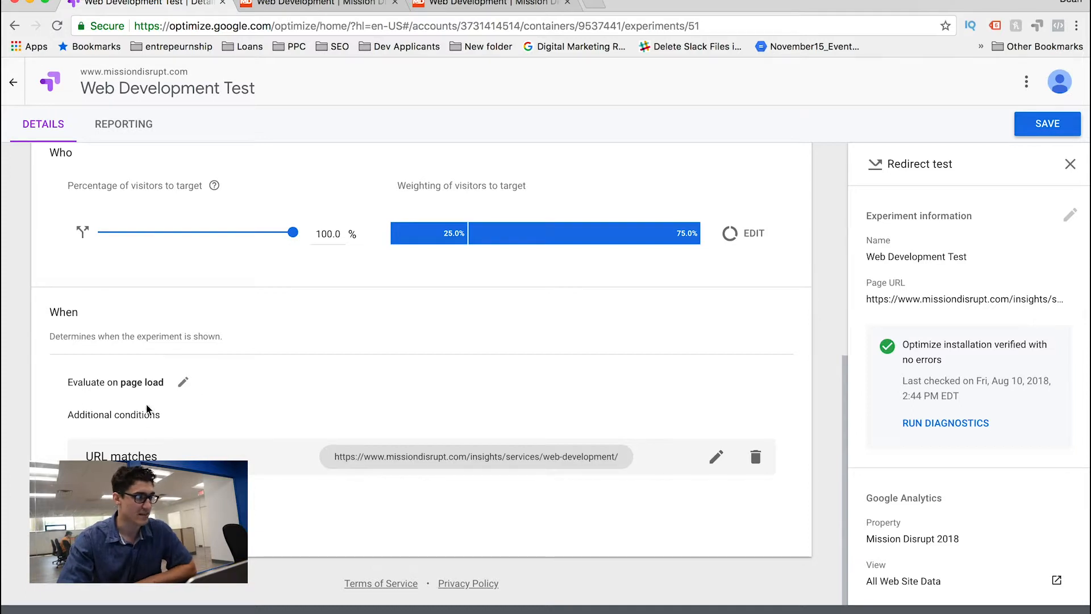
pyautogui.moveTo(396, 472)
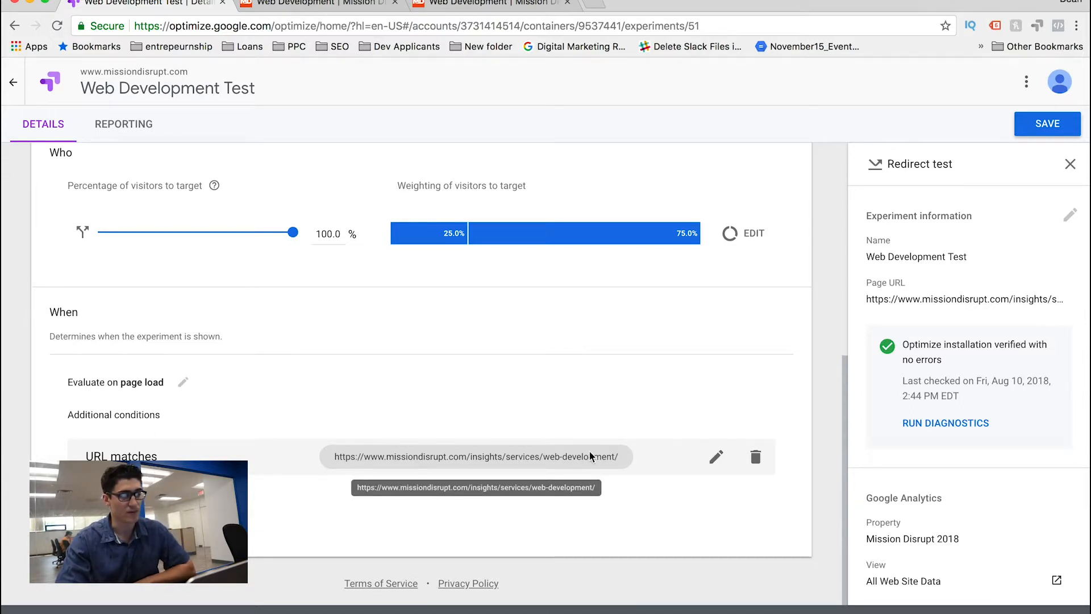
pyautogui.moveTo(195, 413)
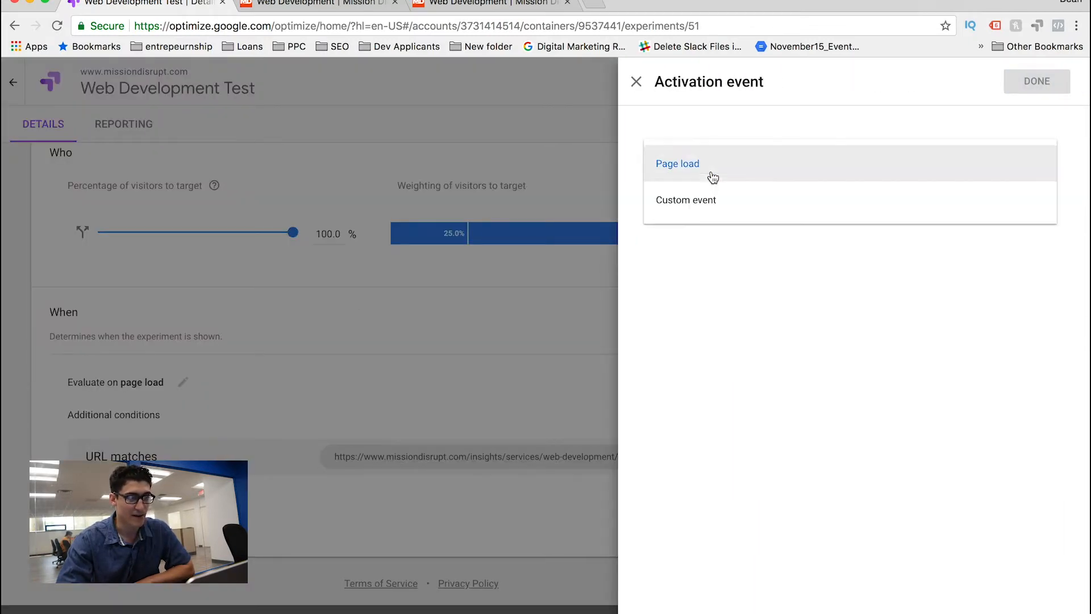
pyautogui.click(685, 200)
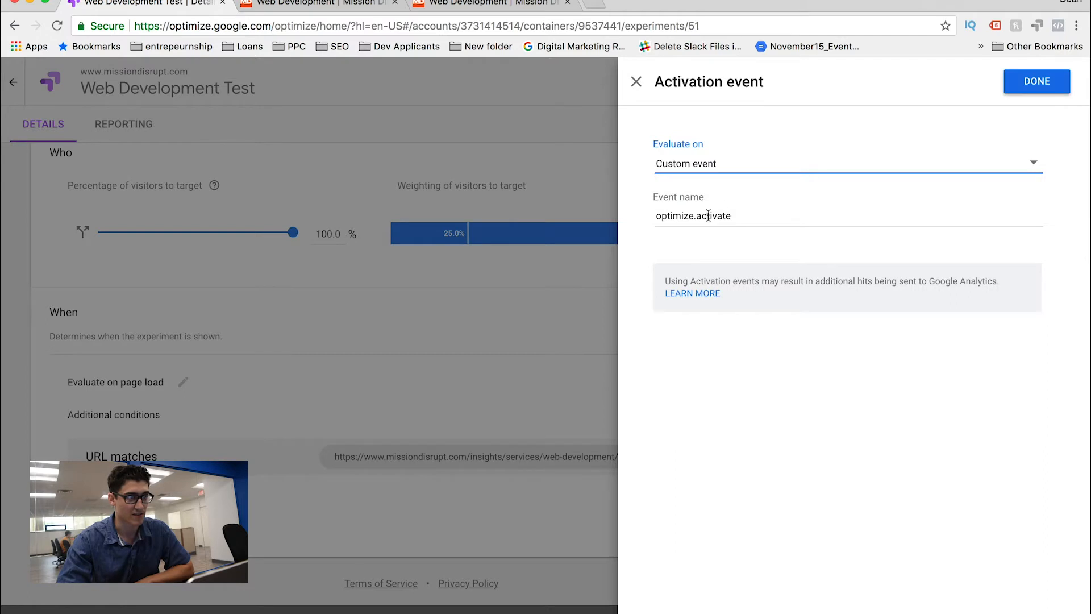
pyautogui.click(1038, 81)
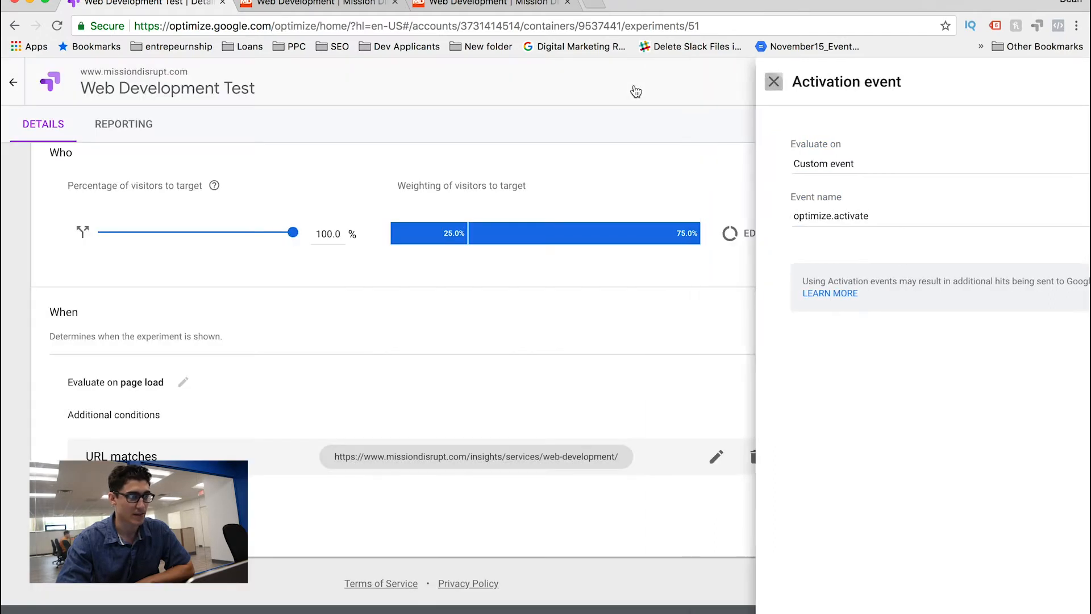
pyautogui.click(774, 82)
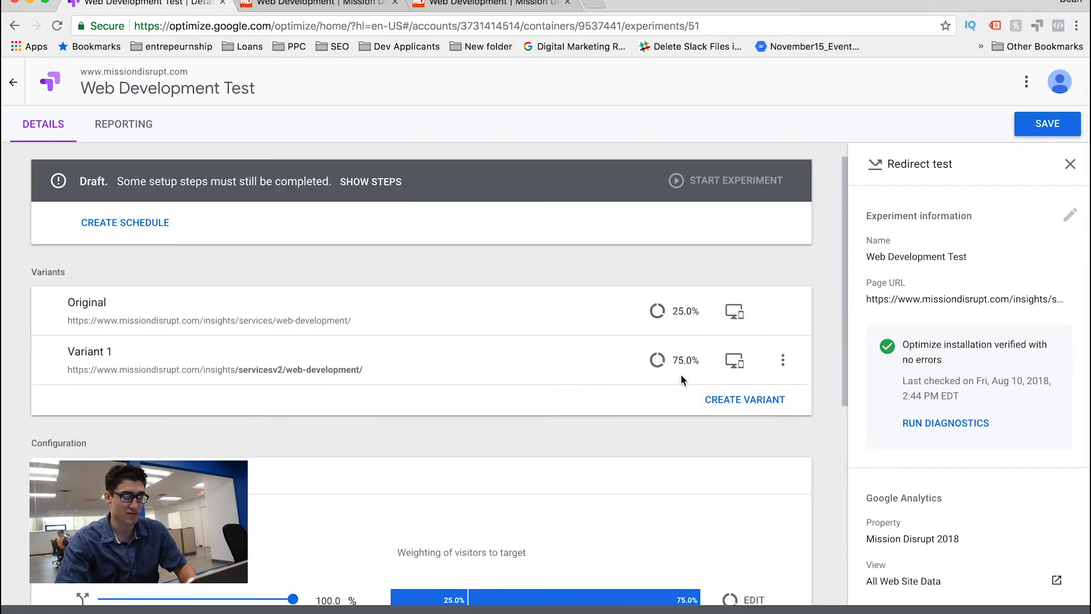
# Step: Save and start the experiment, confirm the launch, then view the Mission Disrupt website
pyautogui.click(1048, 124)
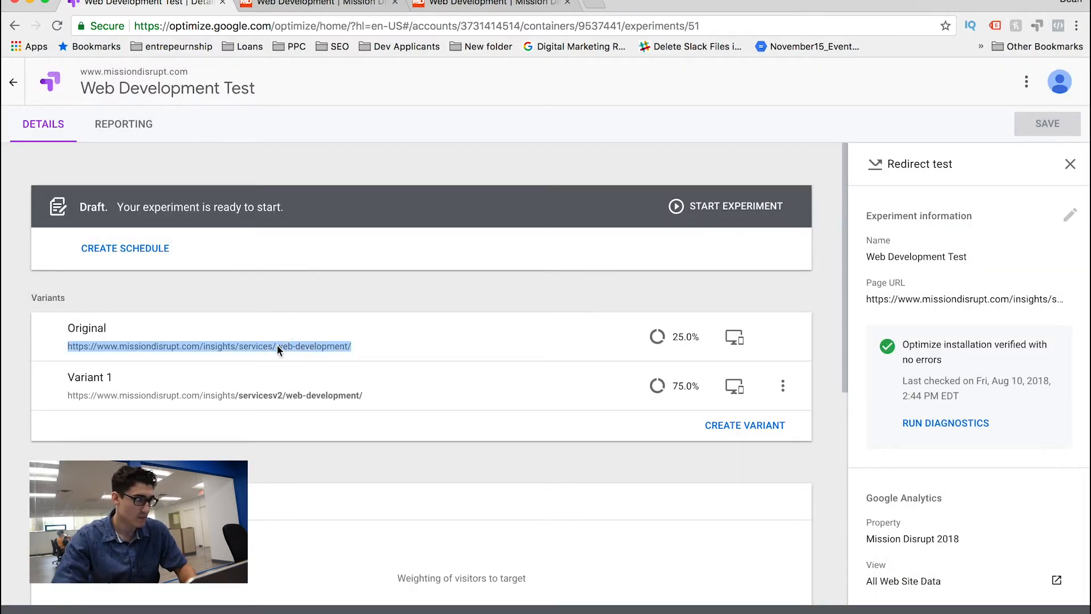
pyautogui.scroll(-3)
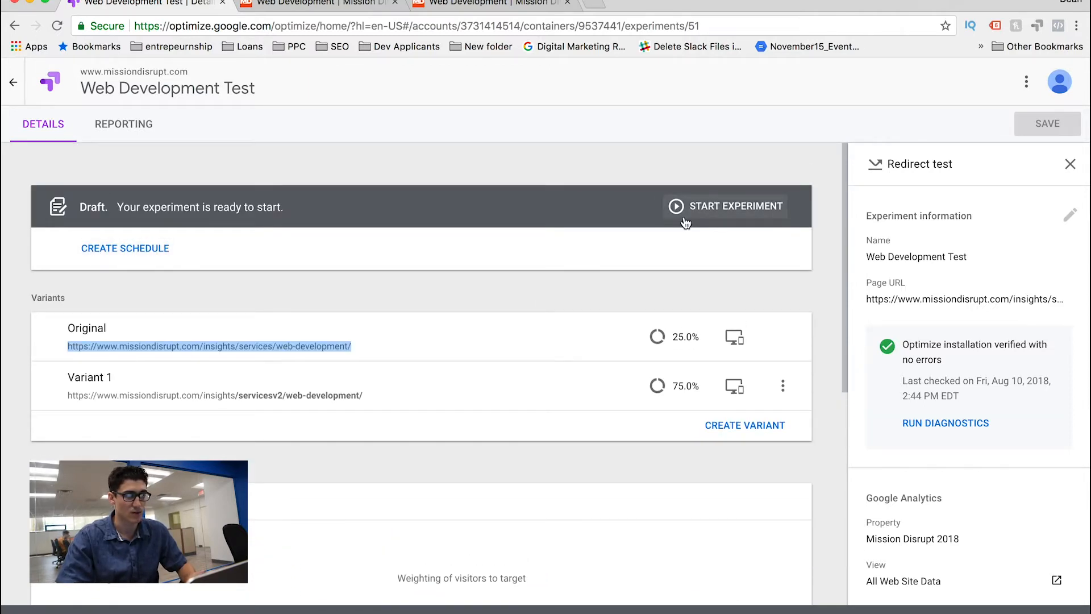
pyautogui.click(727, 205)
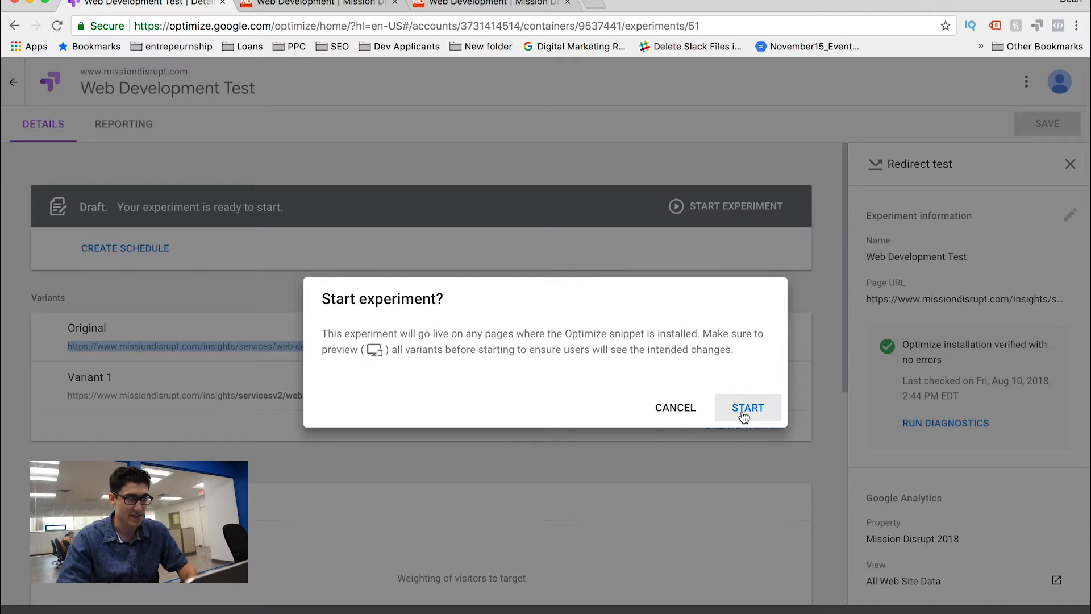
pyautogui.click(748, 408)
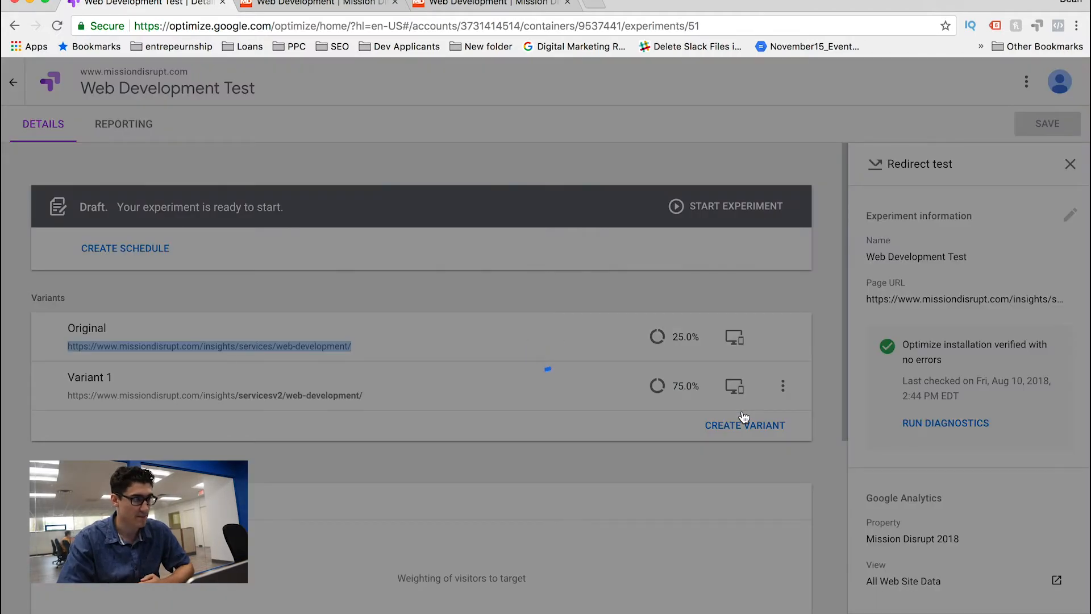
pyautogui.click(726, 206)
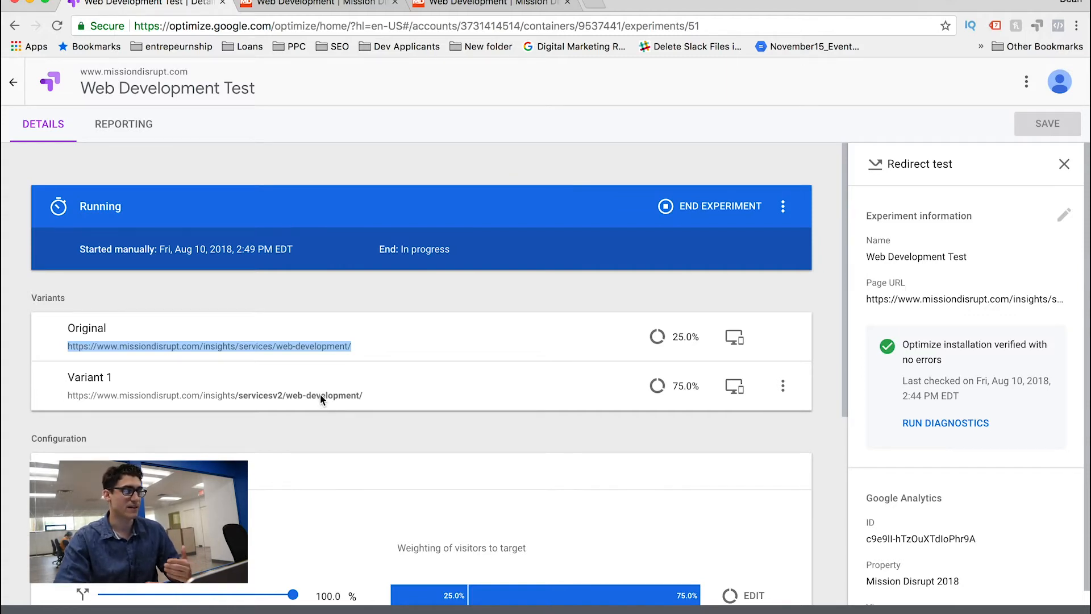
pyautogui.moveTo(422, 182)
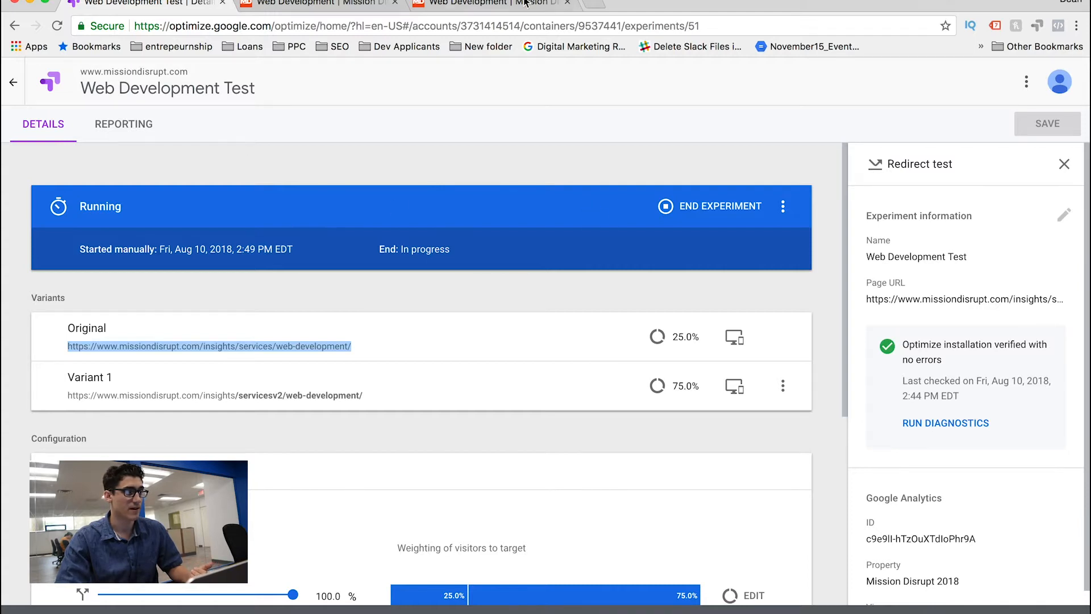
pyautogui.click(610, 3)
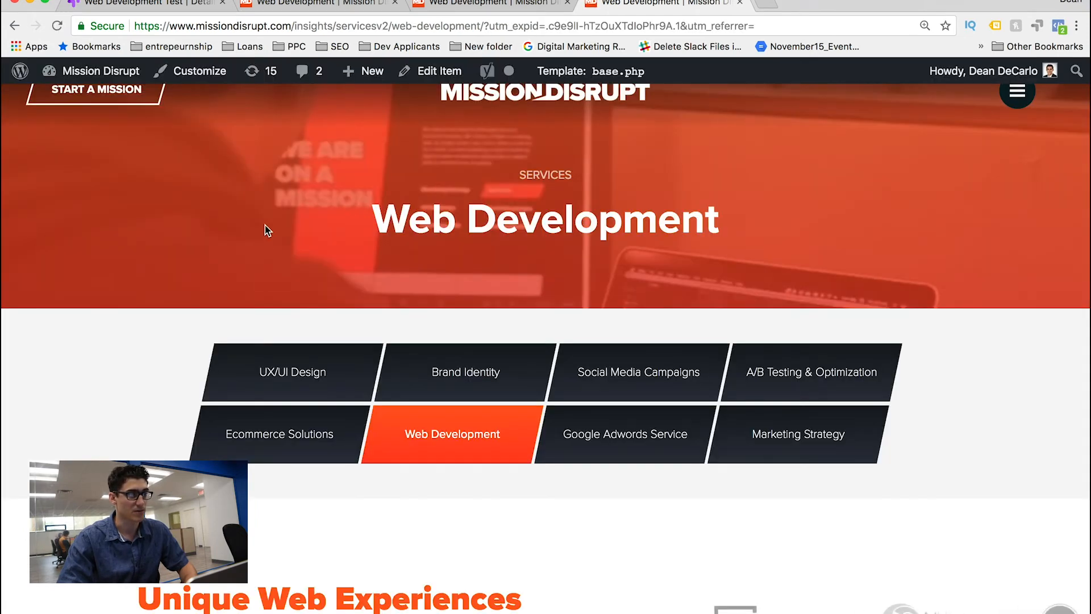
pyautogui.moveTo(214, 245)
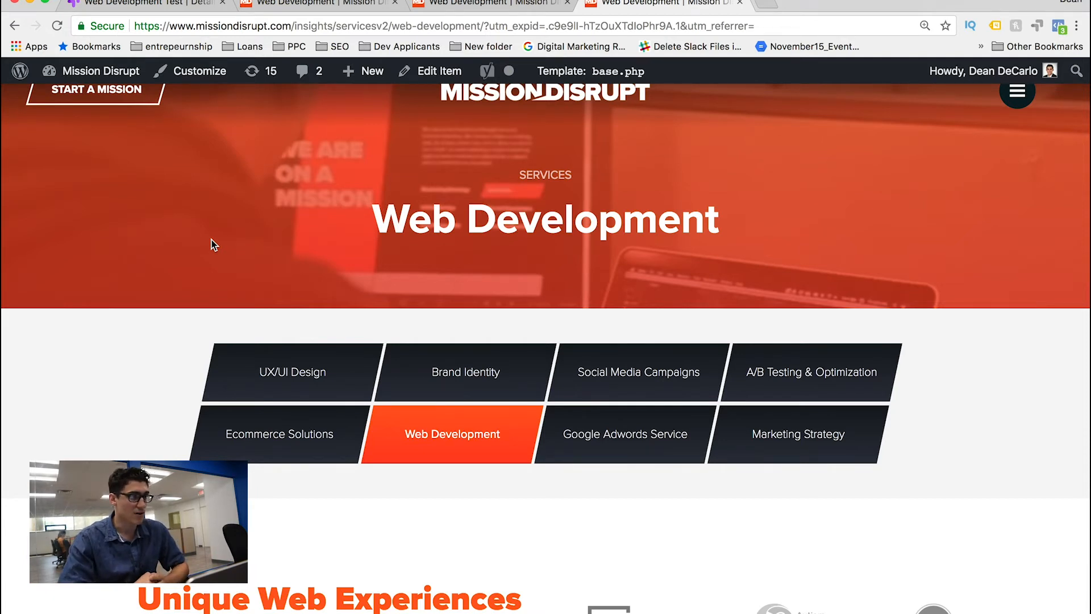
# Step: Scroll through the redirected servicesv2 variant page past the FAQ and platform logos
pyautogui.scroll(-3)
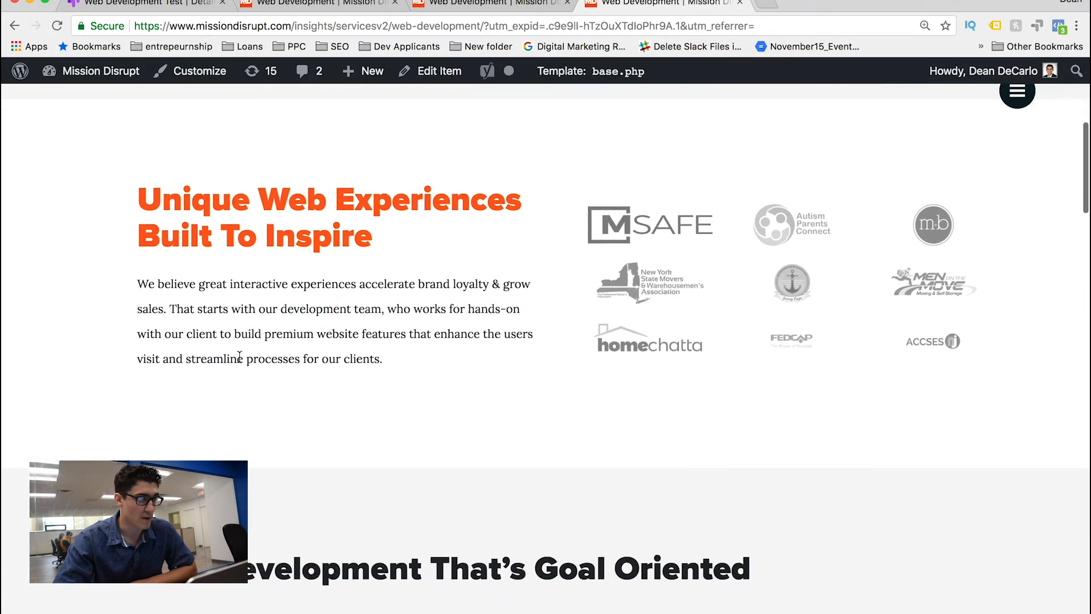
pyautogui.scroll(-3)
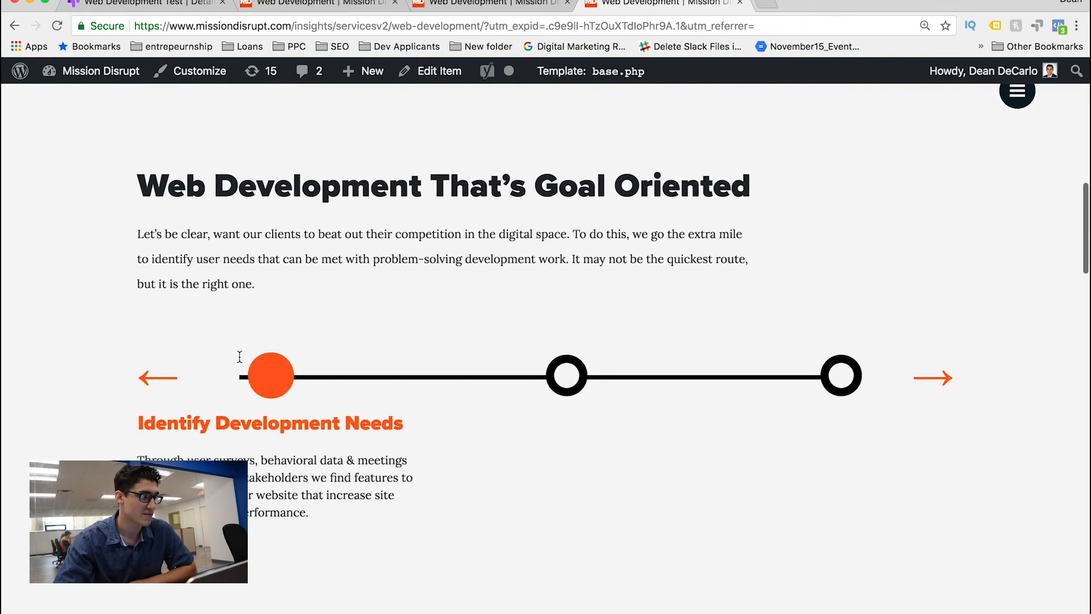
pyautogui.scroll(-3)
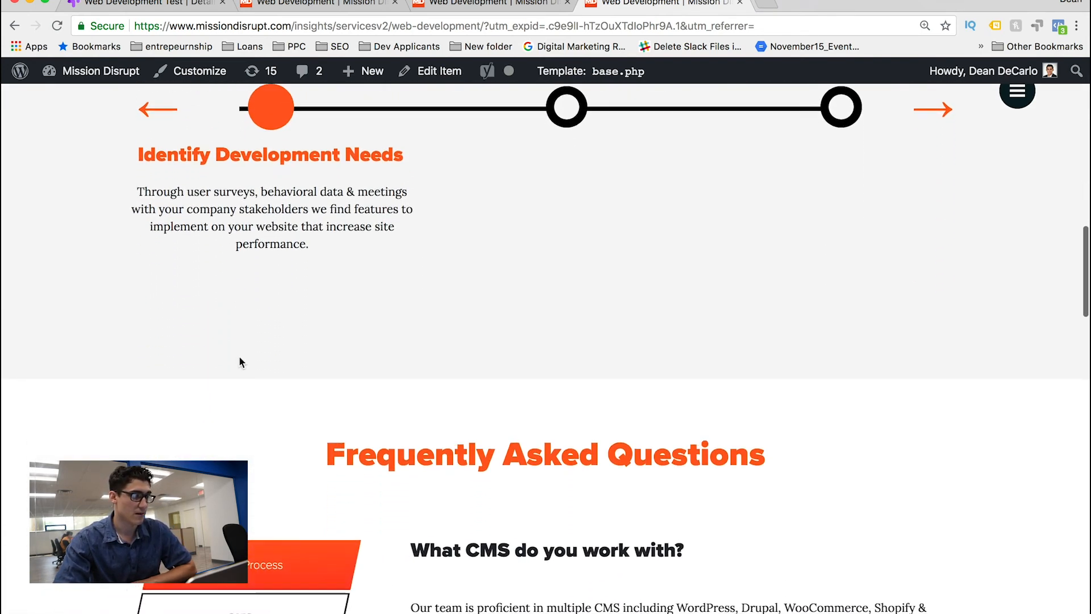
pyautogui.scroll(-3)
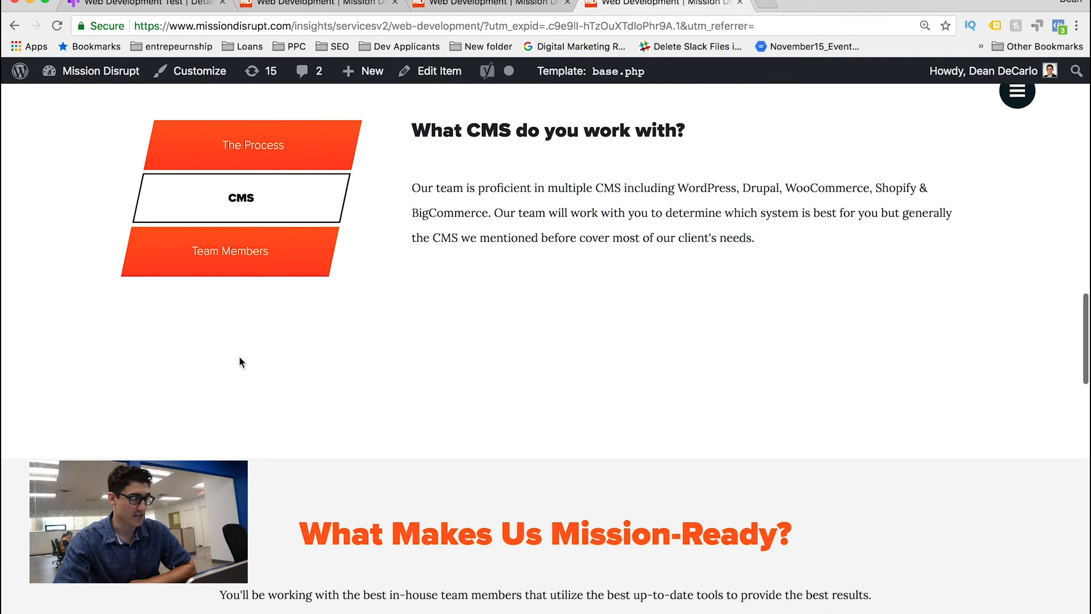
pyautogui.scroll(-3)
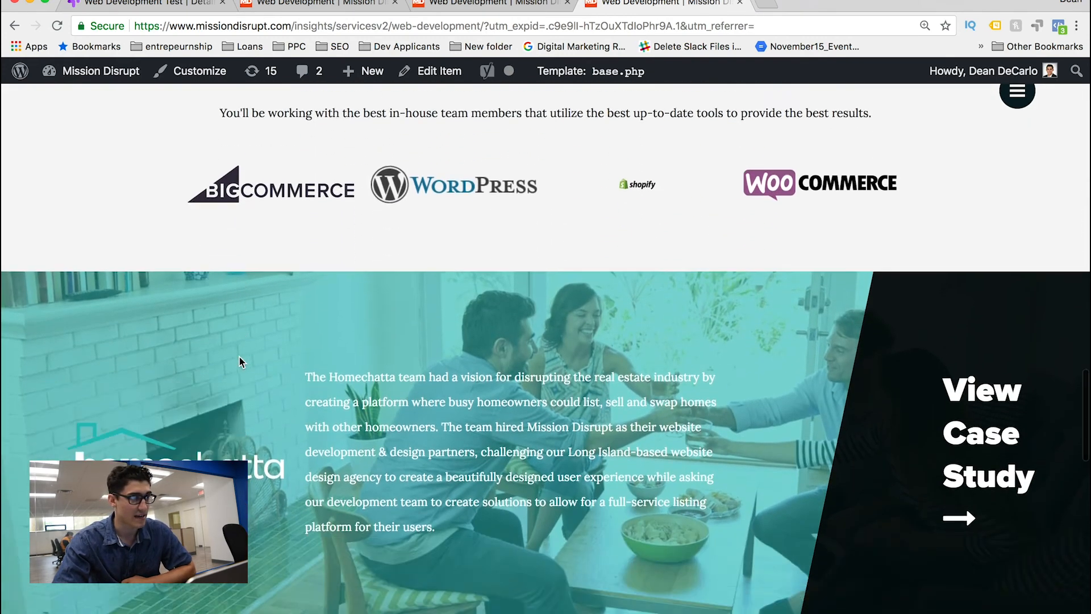